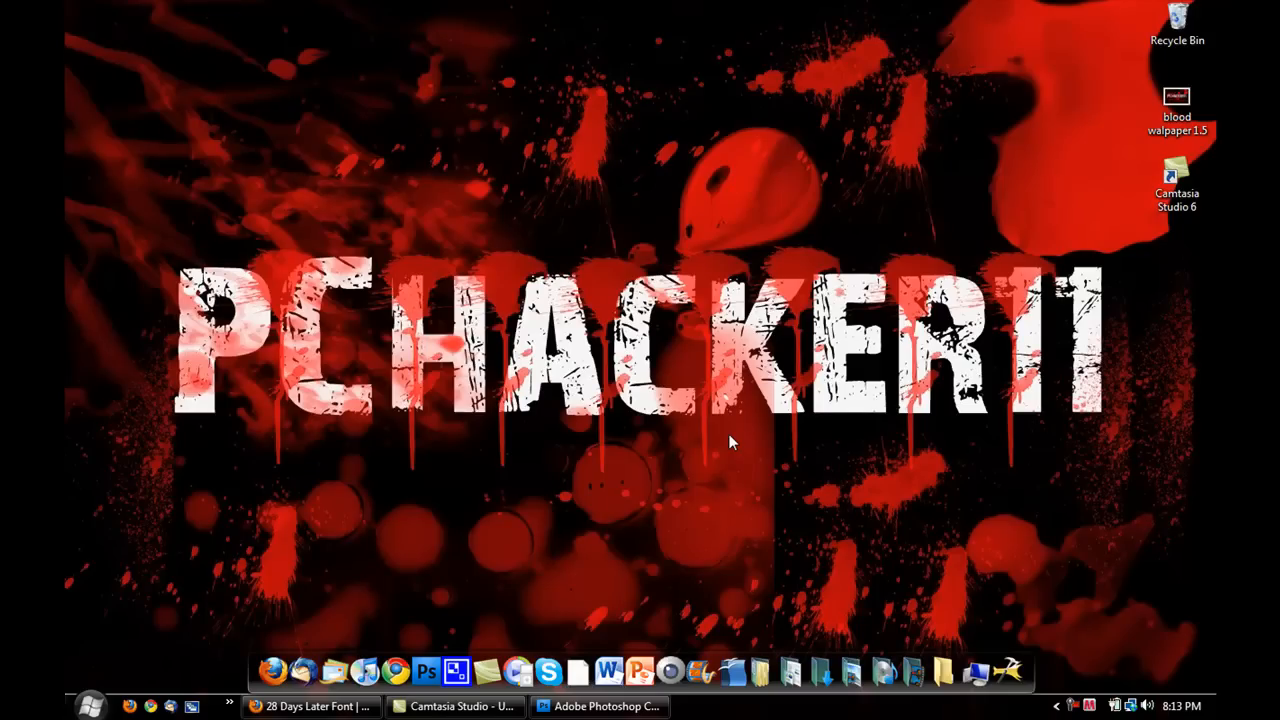
mouse_move(752, 324)
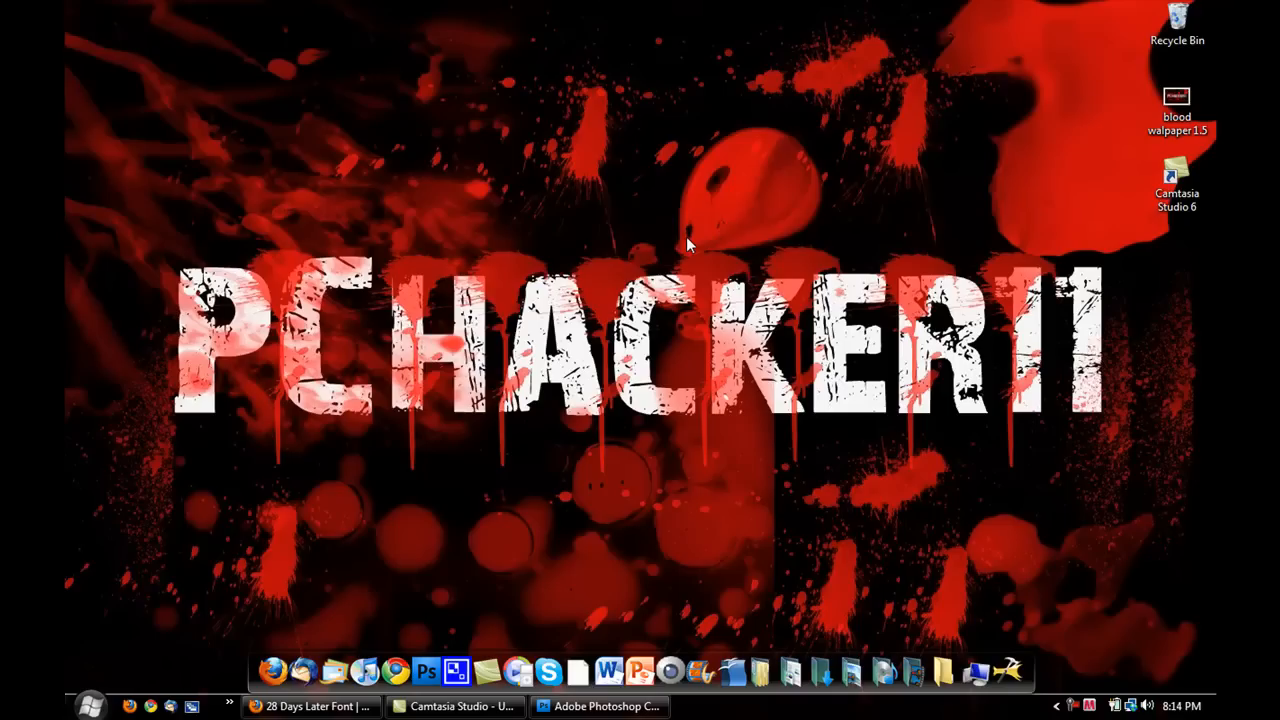
mouse_move(756, 218)
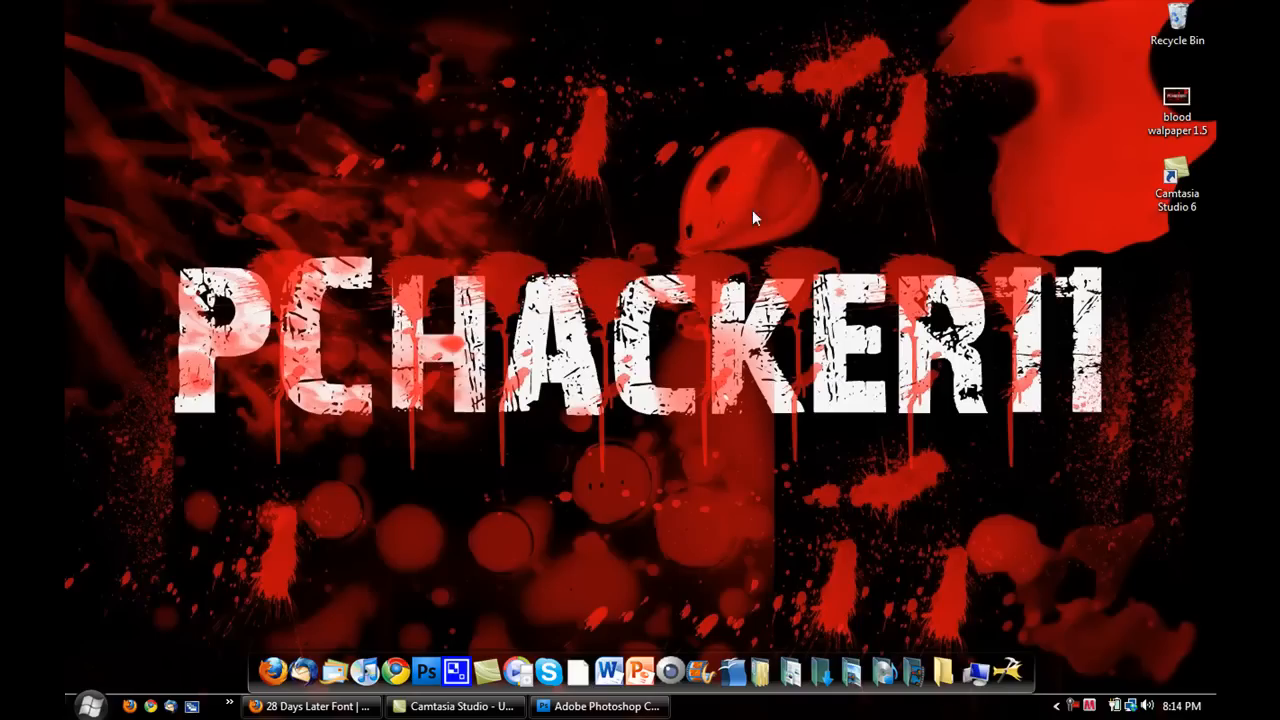
mouse_move(730, 138)
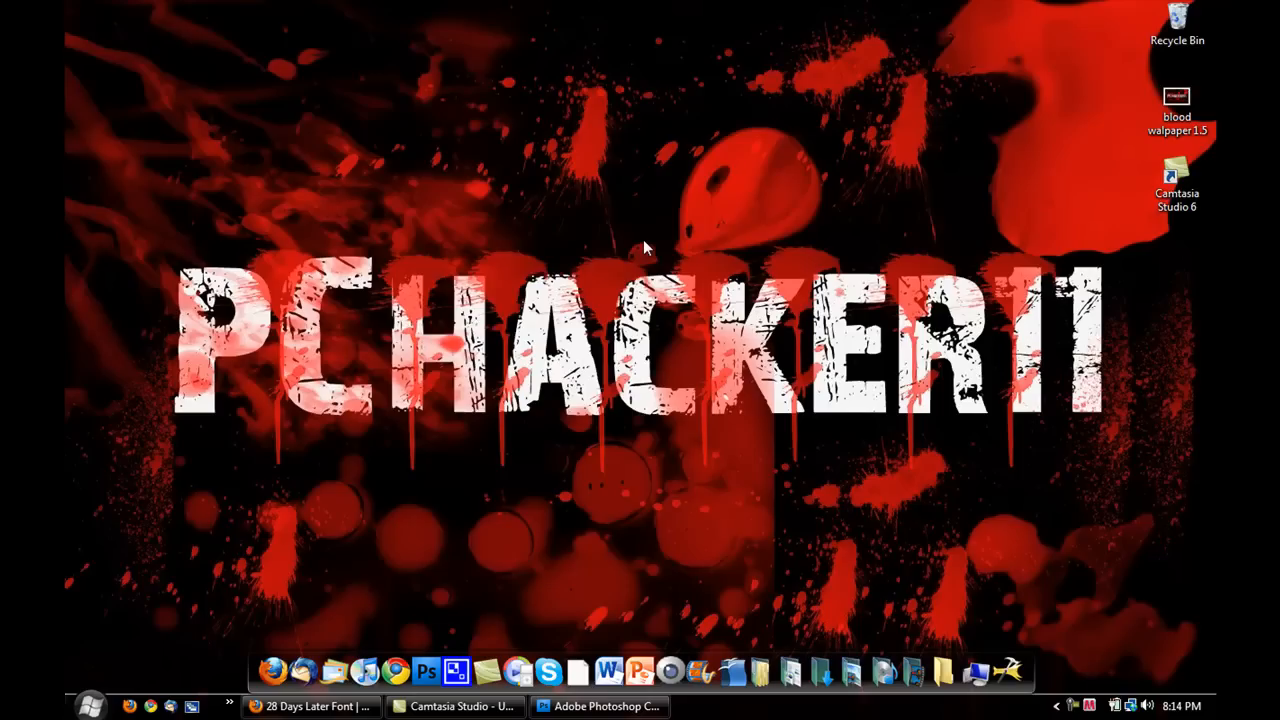
mouse_move(752, 202)
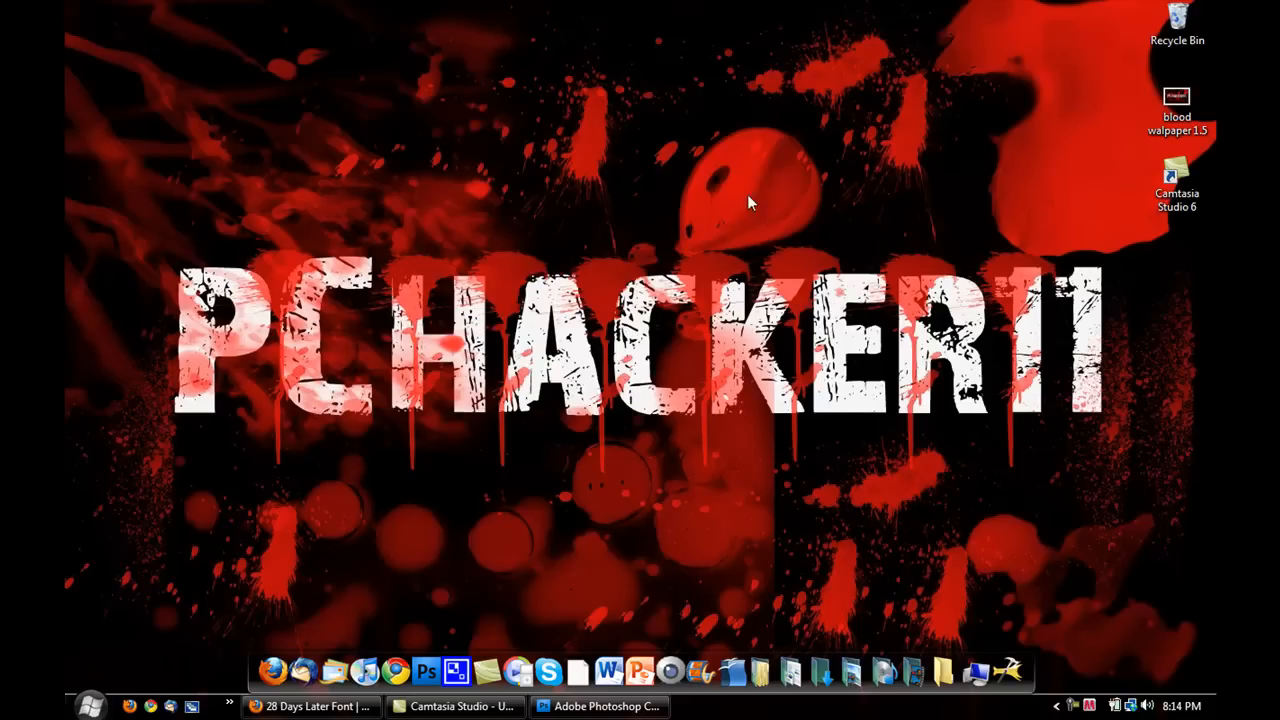
mouse_move(696, 114)
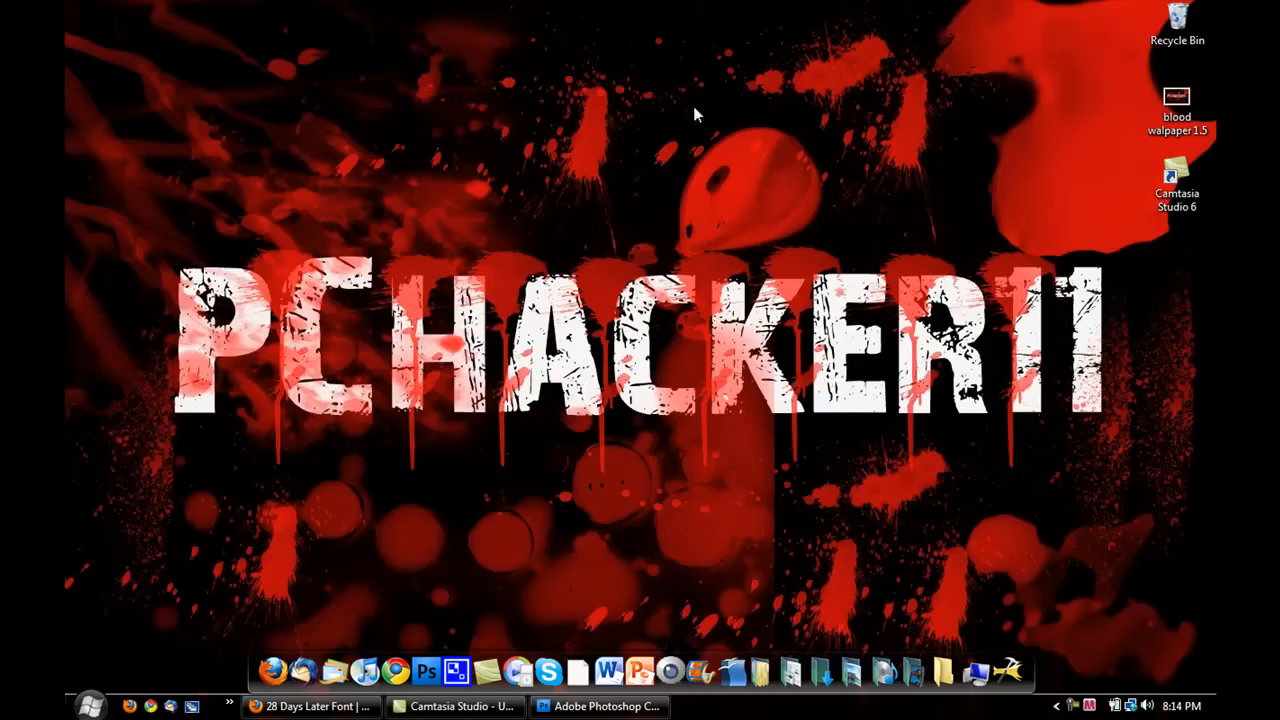
mouse_move(452, 636)
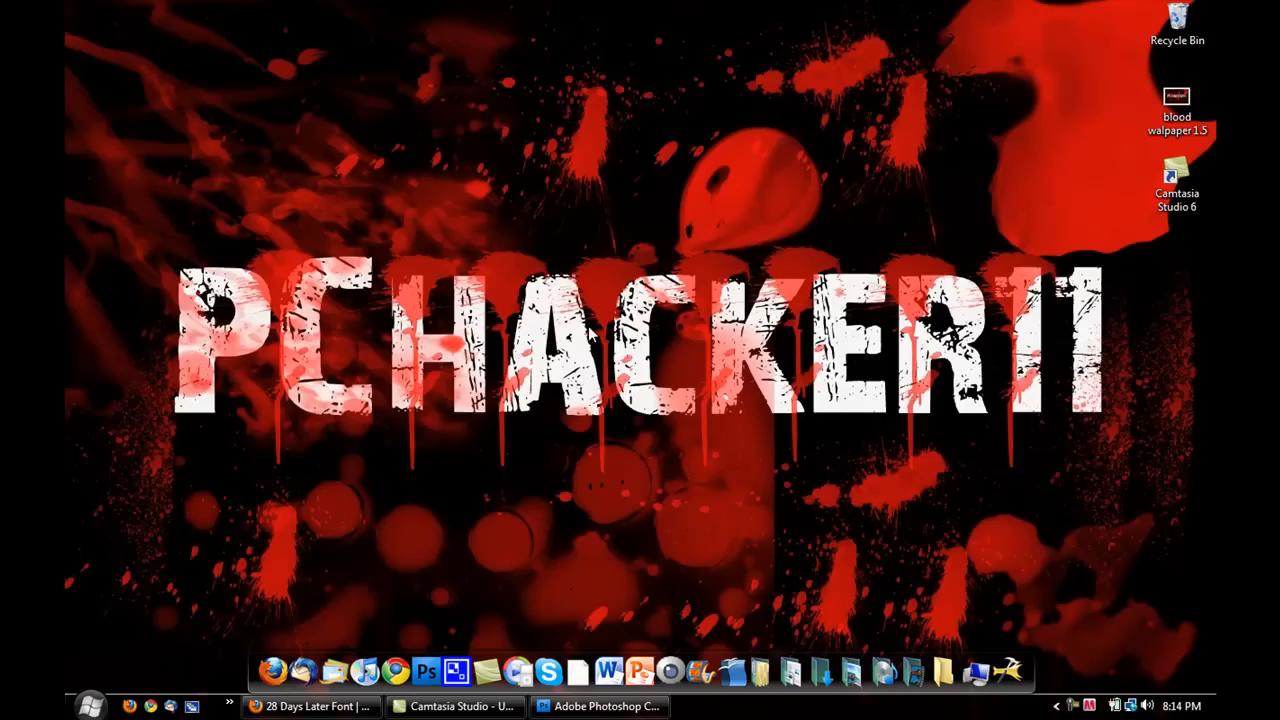
mouse_move(348, 452)
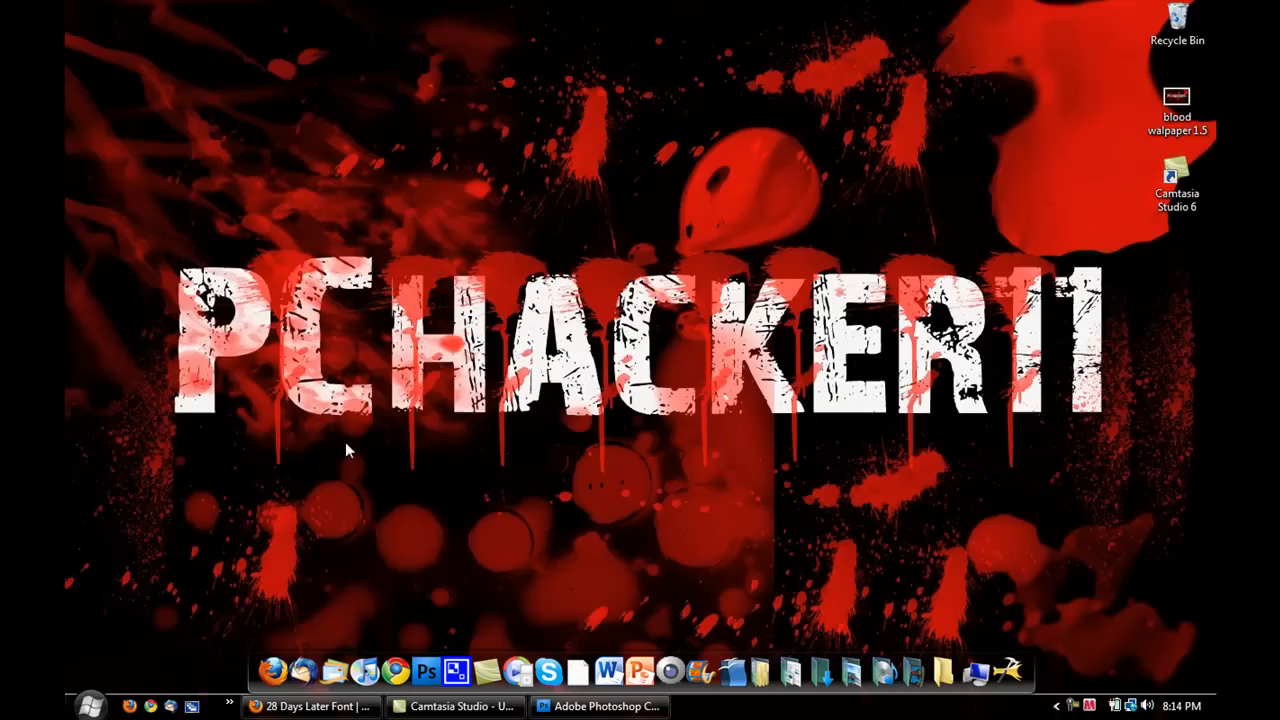
Look through the browser pages for the 28 Days Later font and Blood Brushes III.
click(310, 704)
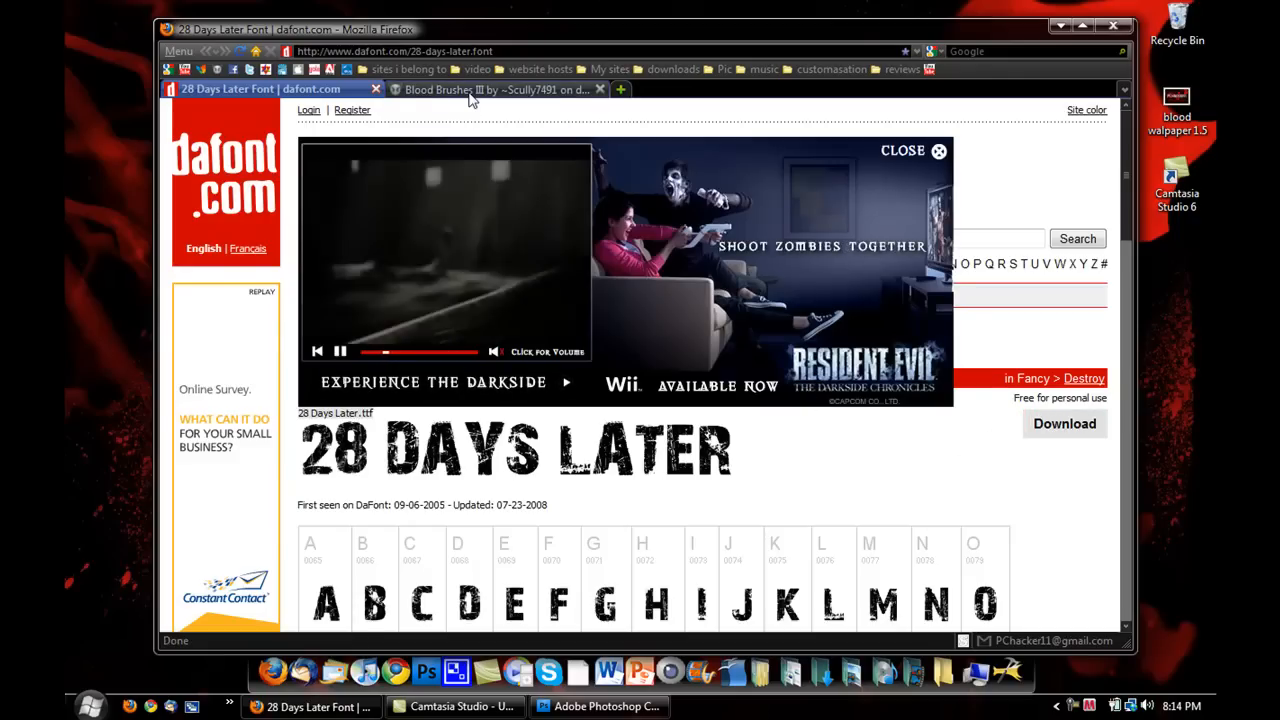
click(490, 88)
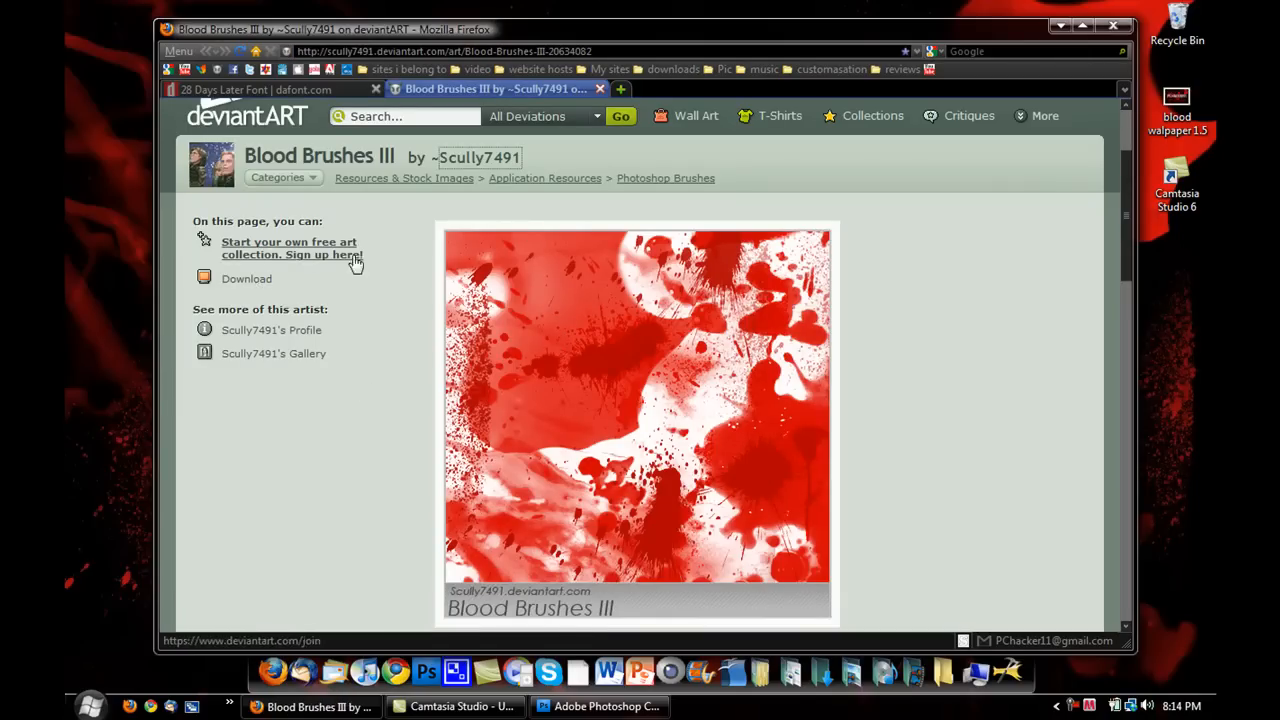
click(270, 88)
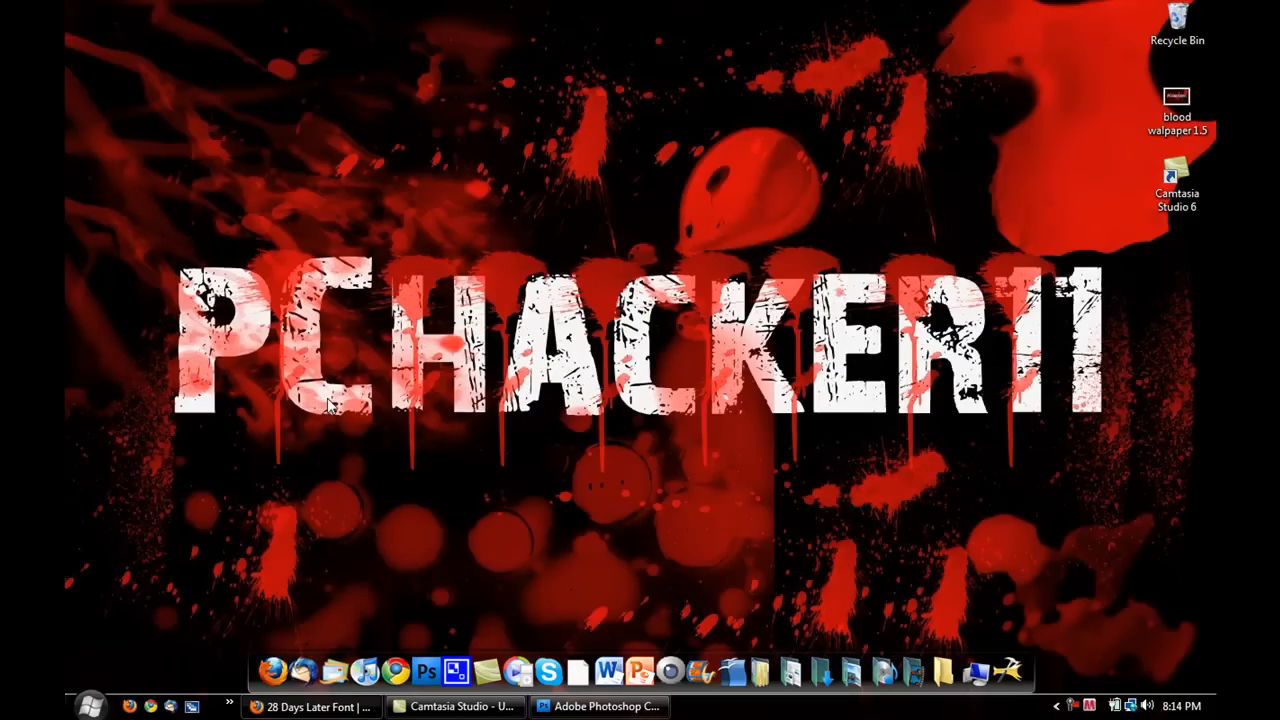
mouse_move(860, 310)
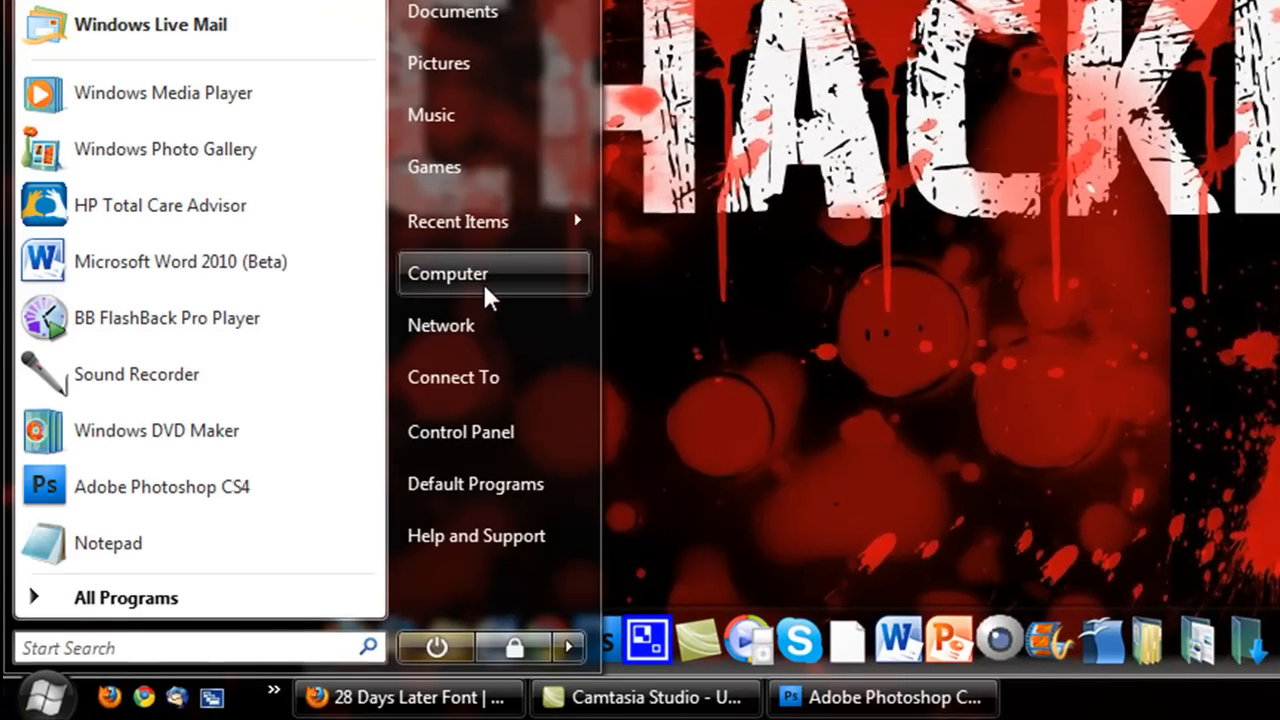
Browse to the Fonts folder on Local Disk (C:) to install the font.
click(448, 272)
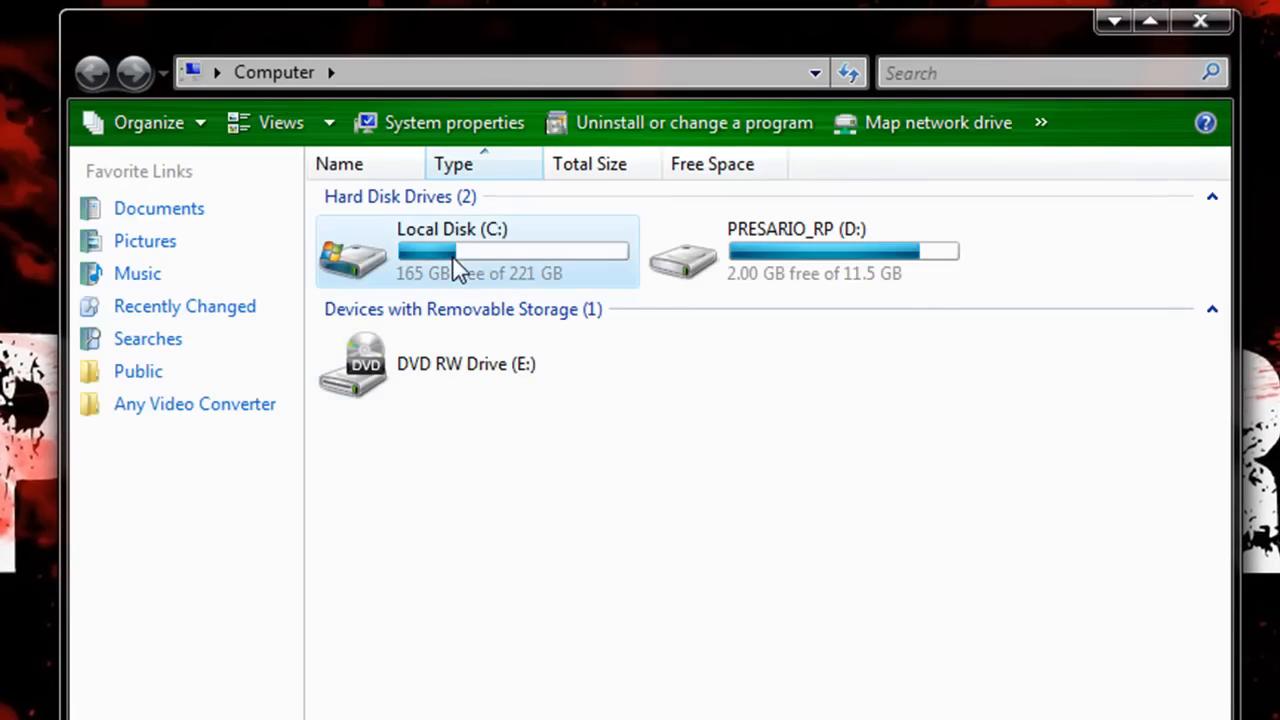
double_click(452, 252)
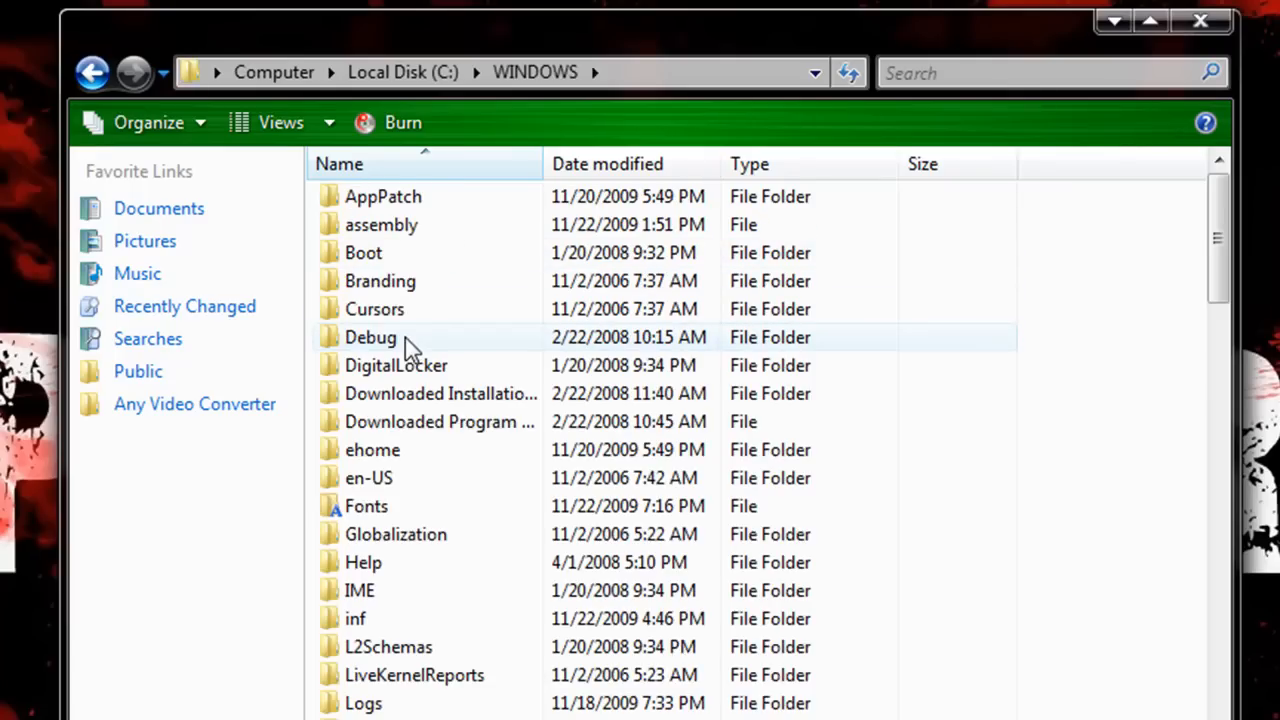
click(366, 504)
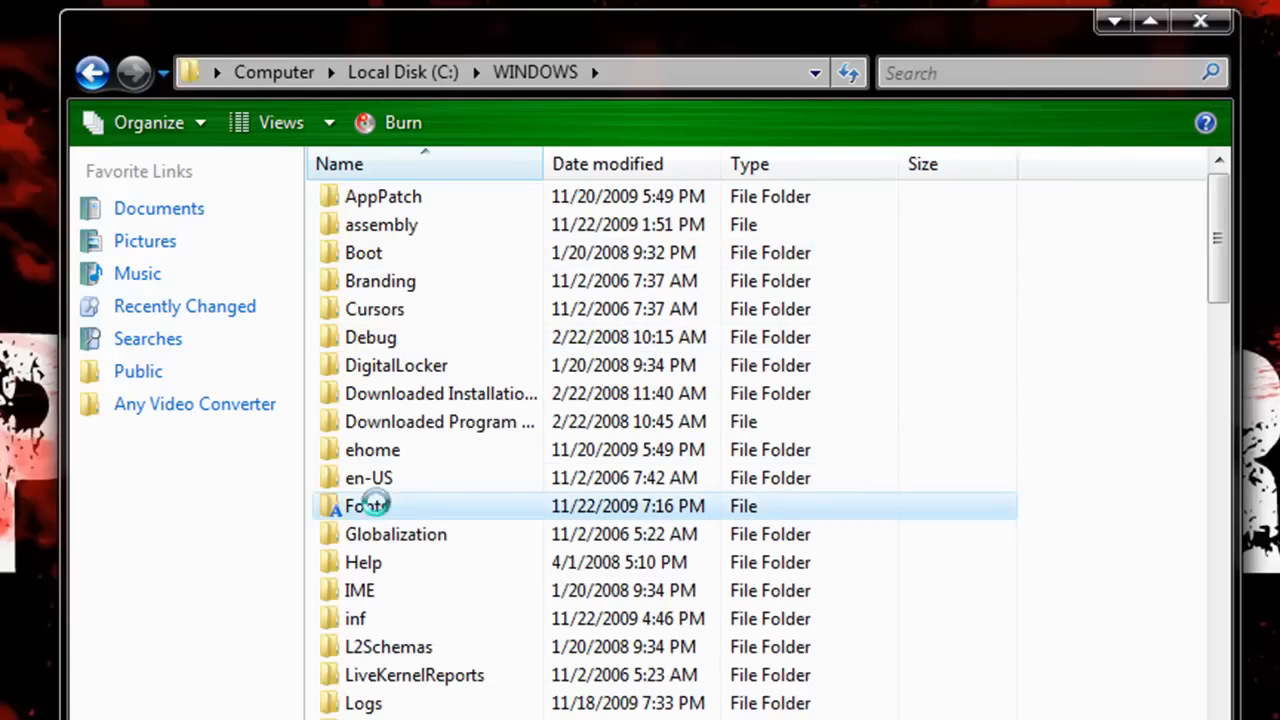
double_click(364, 504)
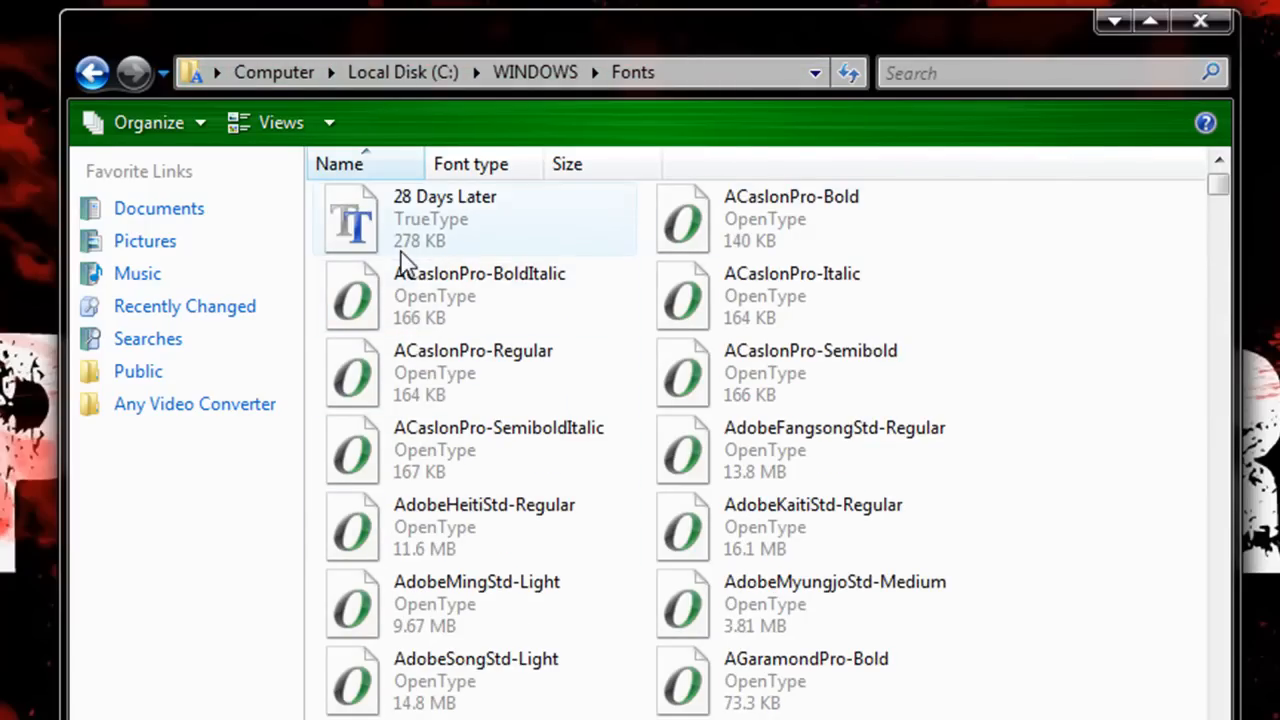
mouse_move(504, 218)
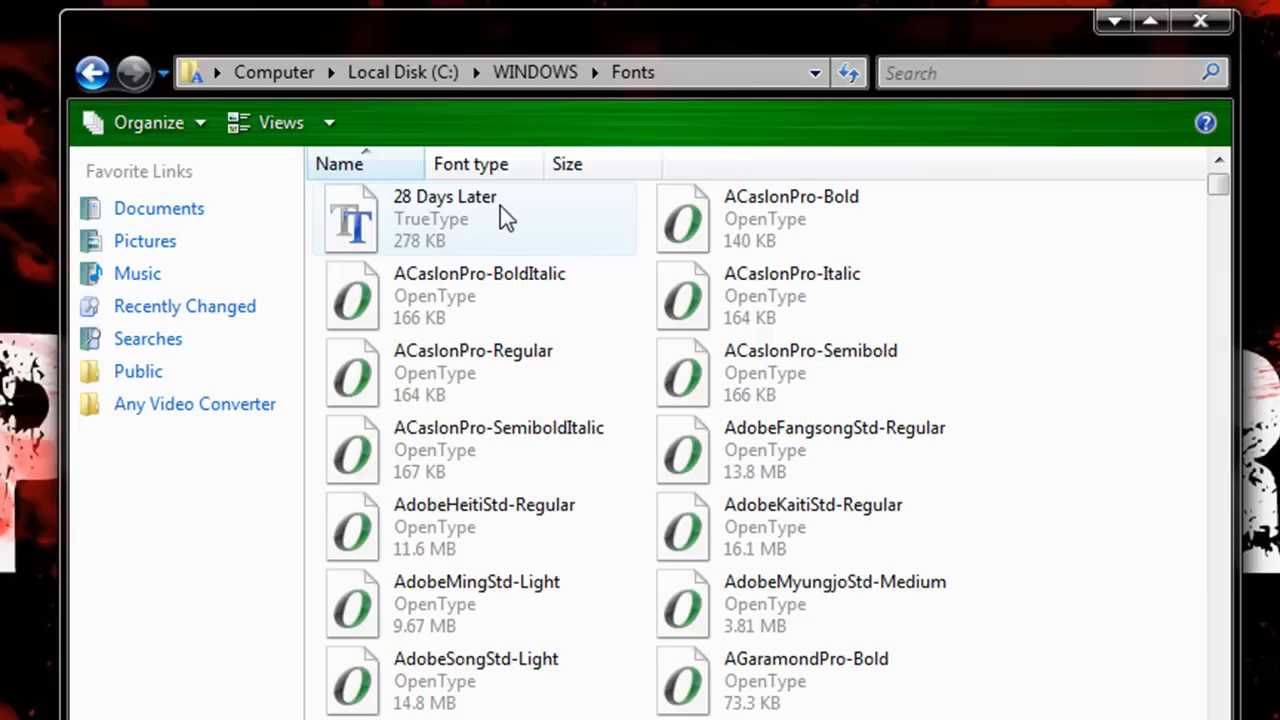
mouse_move(416, 240)
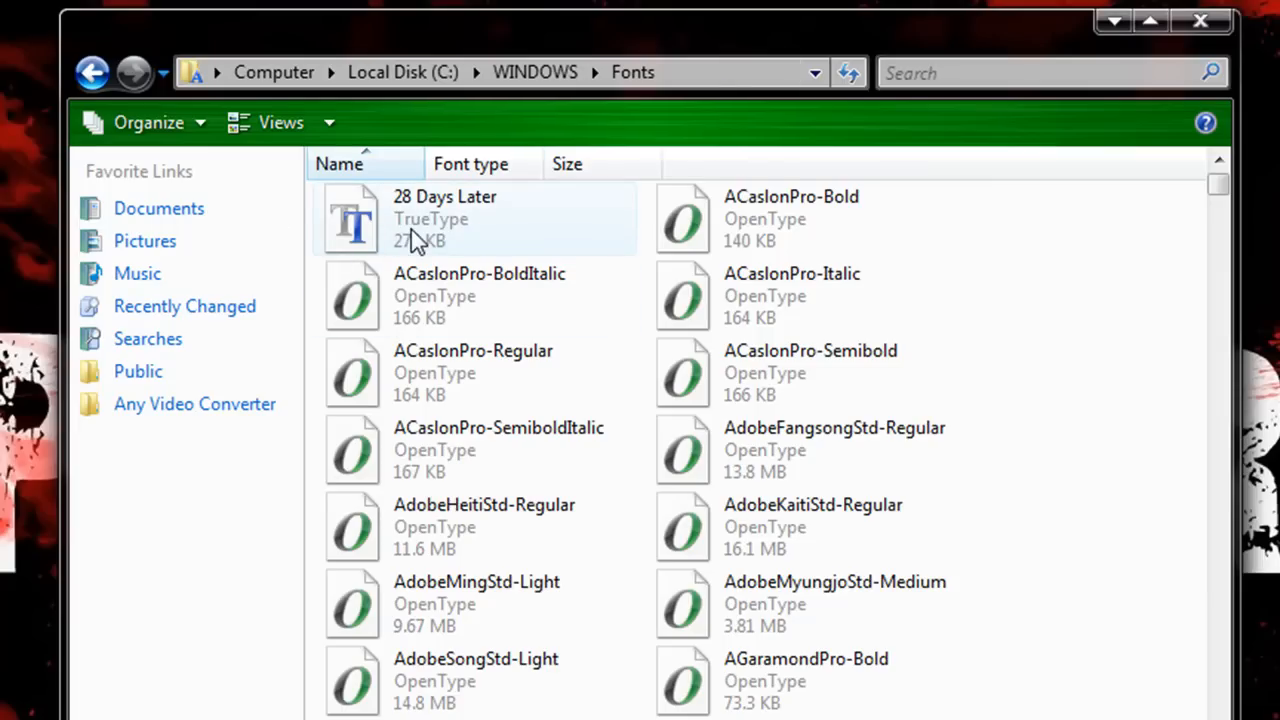
mouse_move(464, 236)
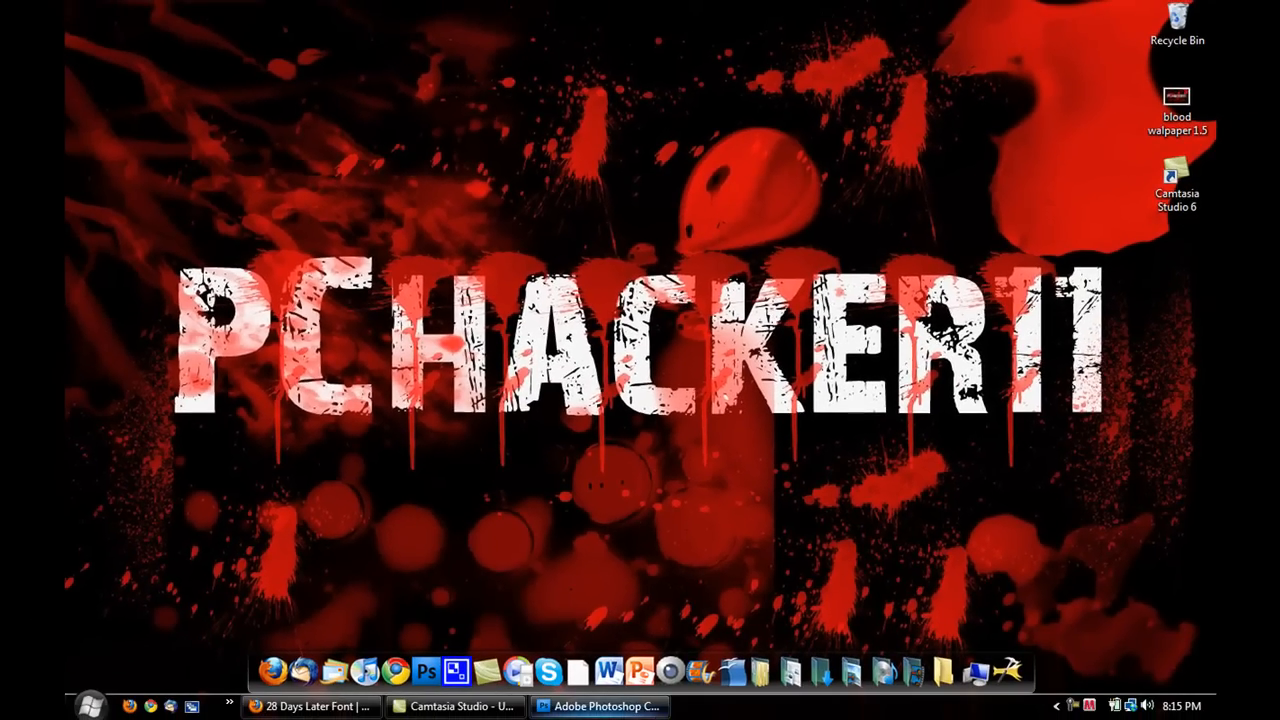
Create a new transparent 1280×800 px Photoshop document named 'blood walpaper 3'.
click(600, 706)
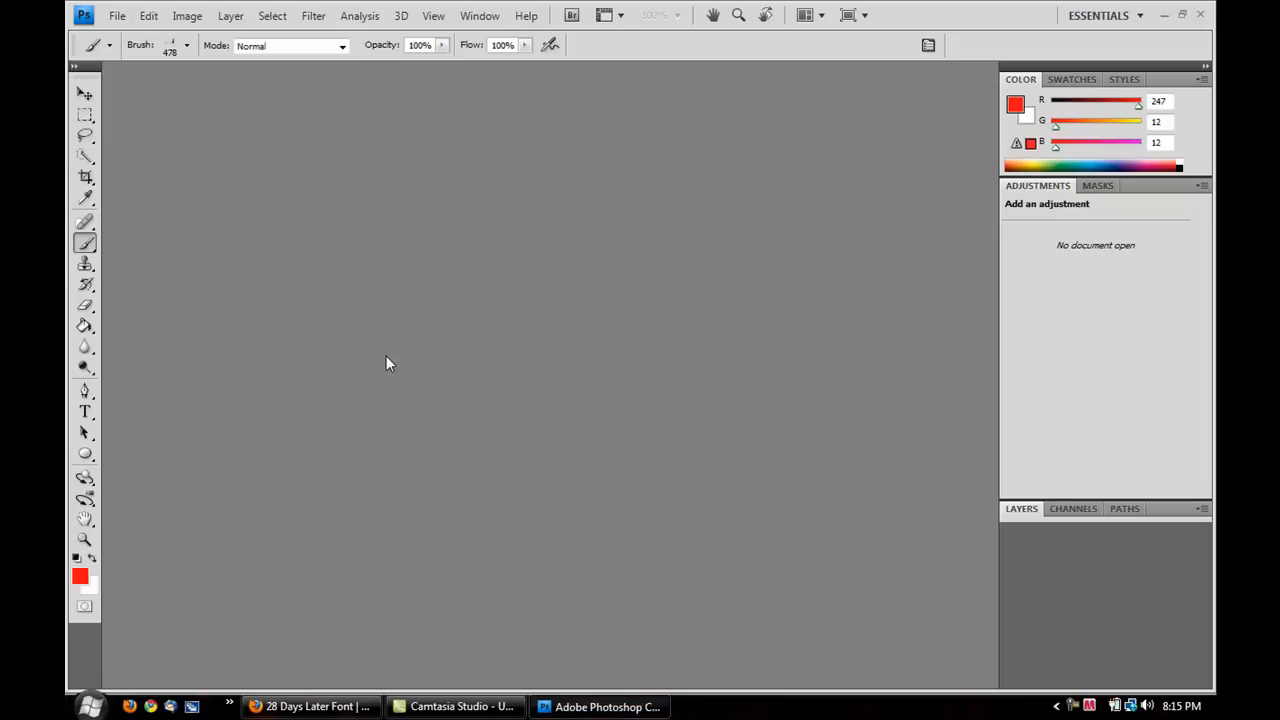
click(116, 16)
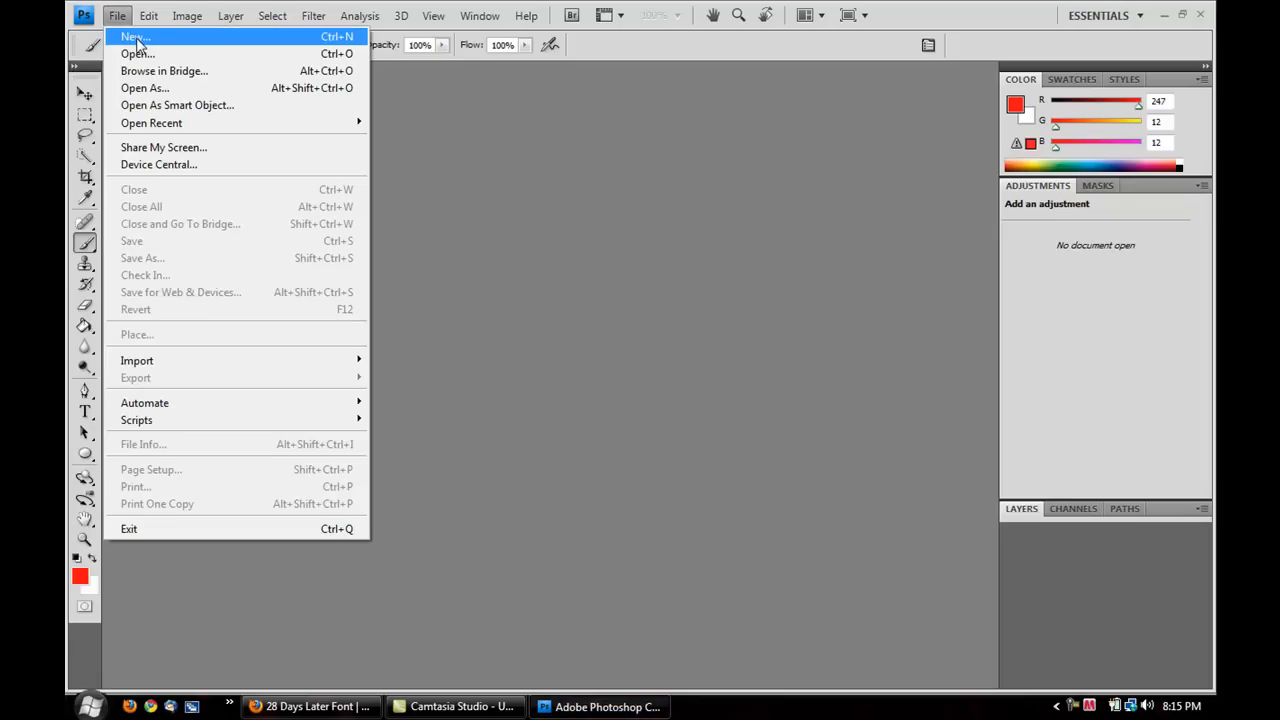
click(132, 36)
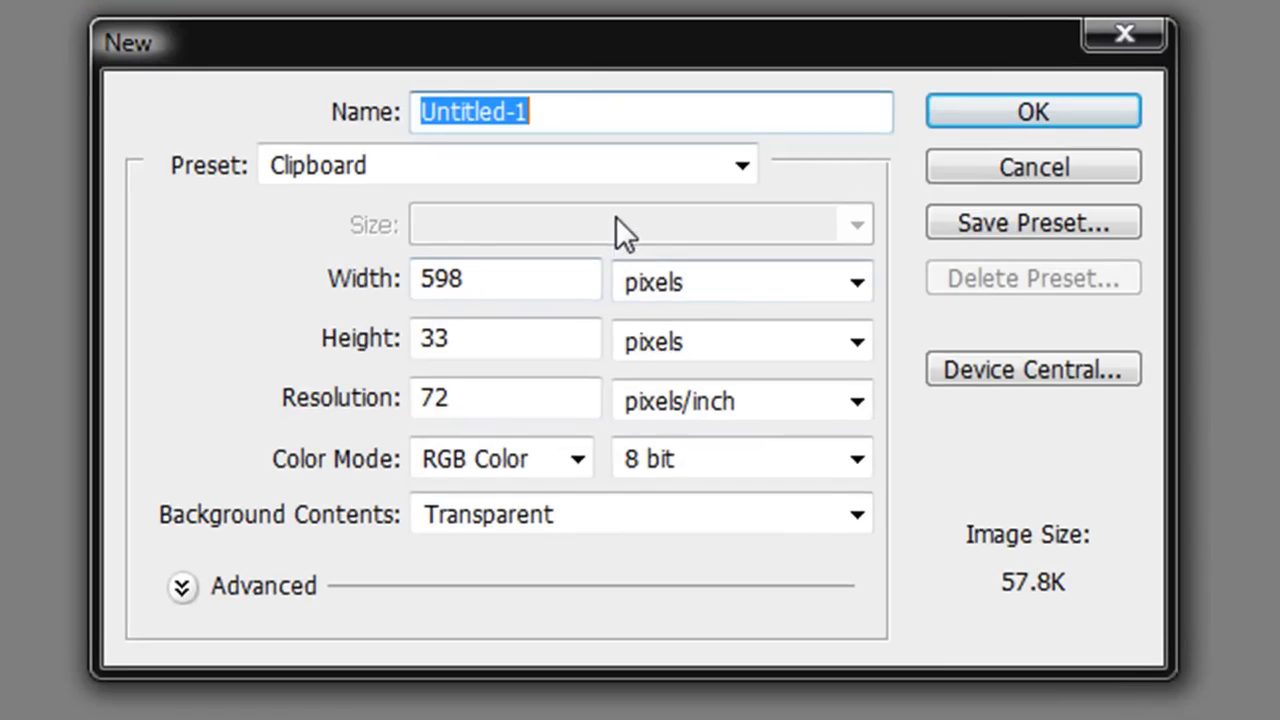
text(blood wa)
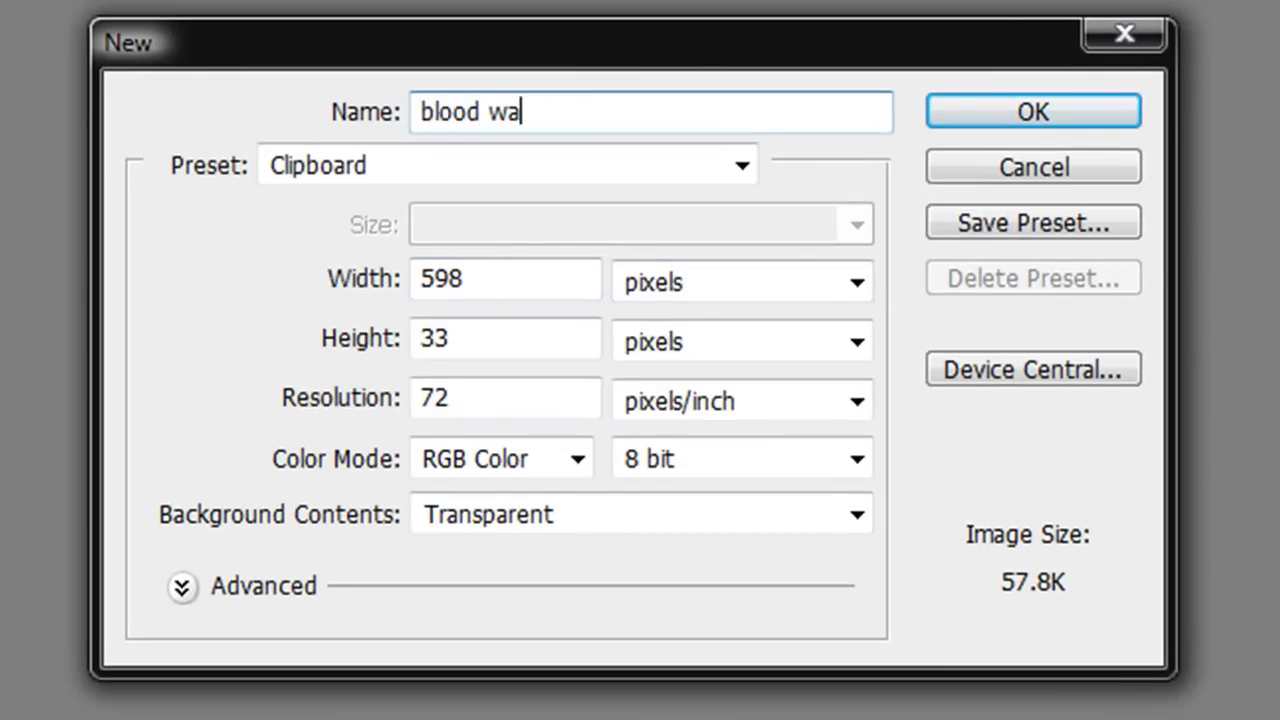
text(lpaper 3)
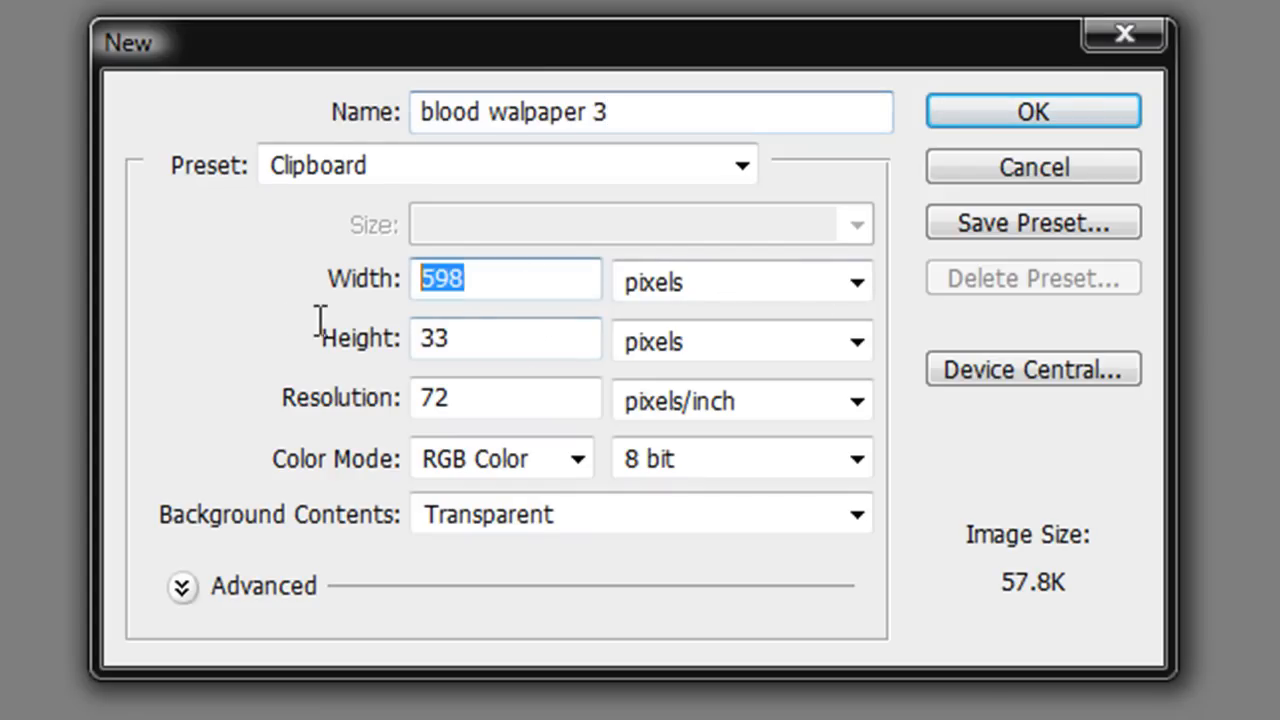
mouse_move(304, 340)
text(800)
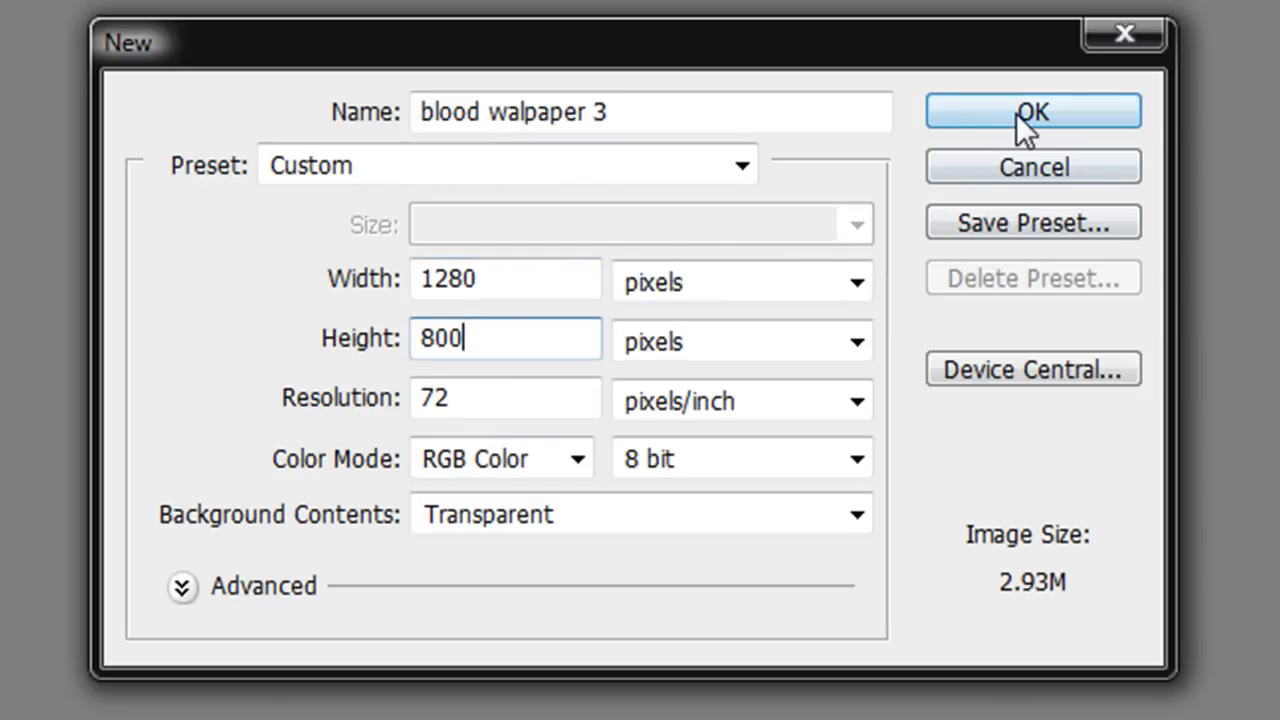
click(1032, 112)
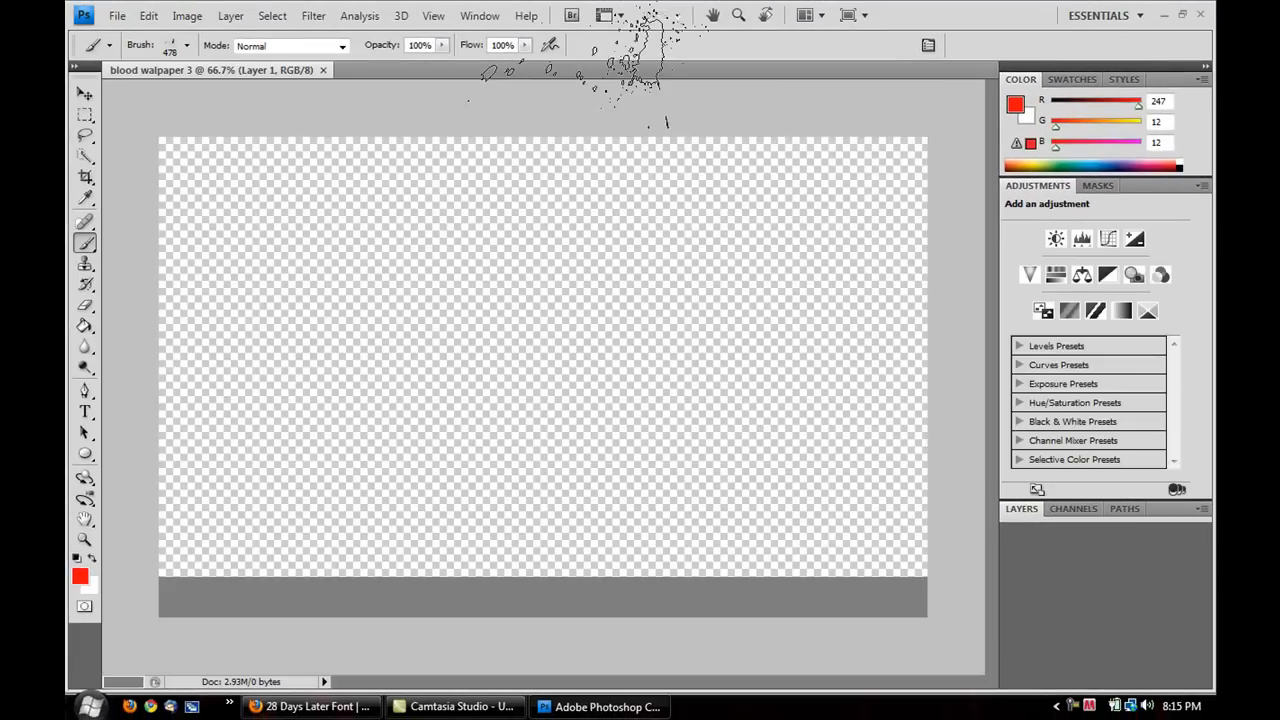
Fill the empty layer with solid black via Edit > Fill.
click(1072, 508)
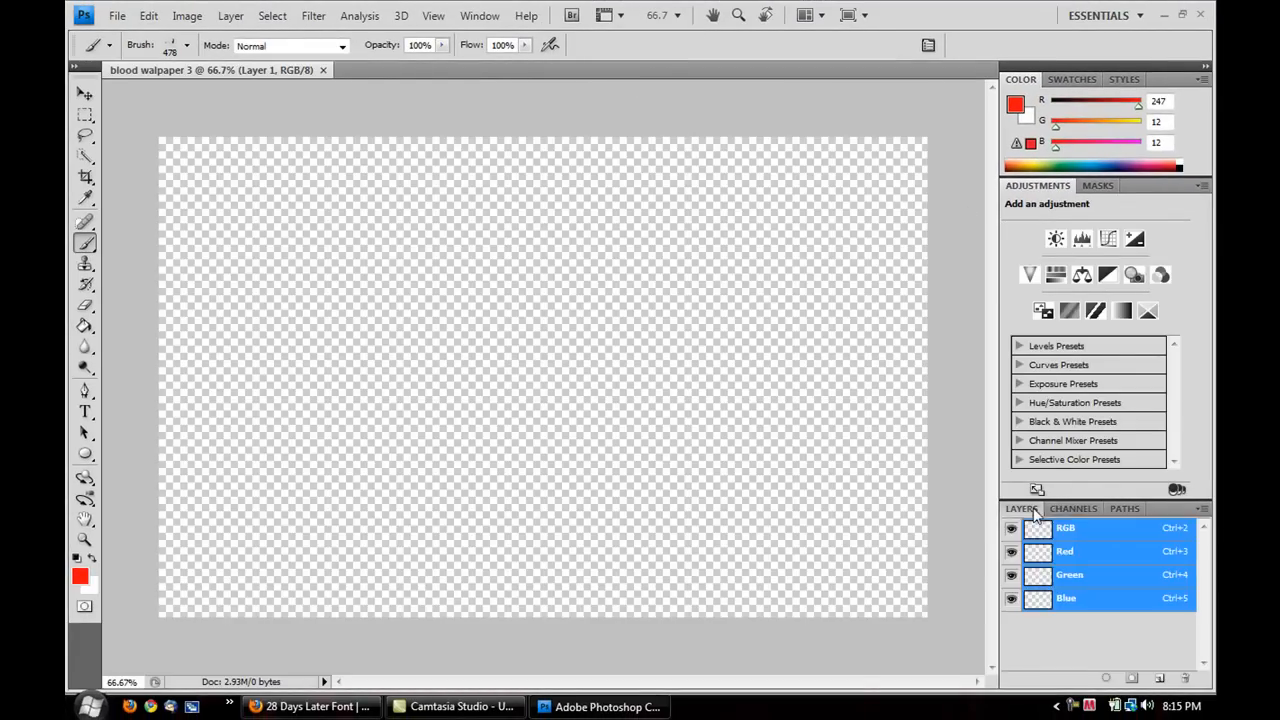
click(148, 16)
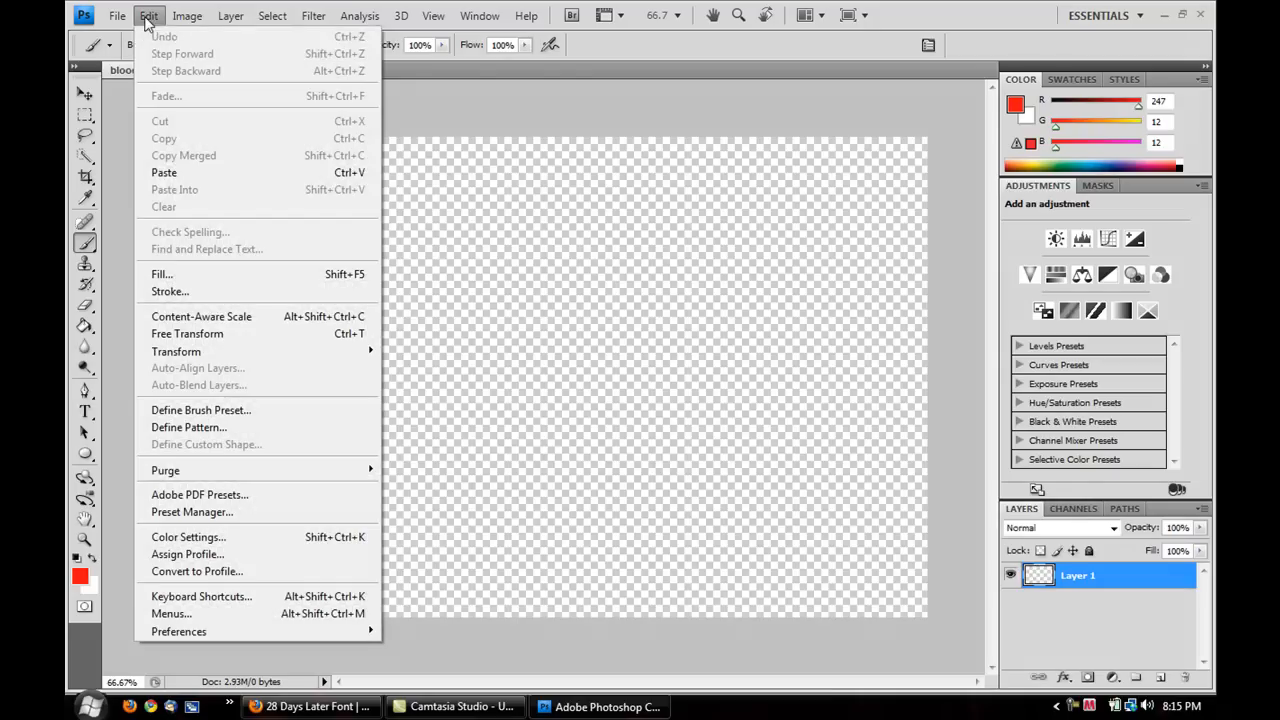
click(160, 274)
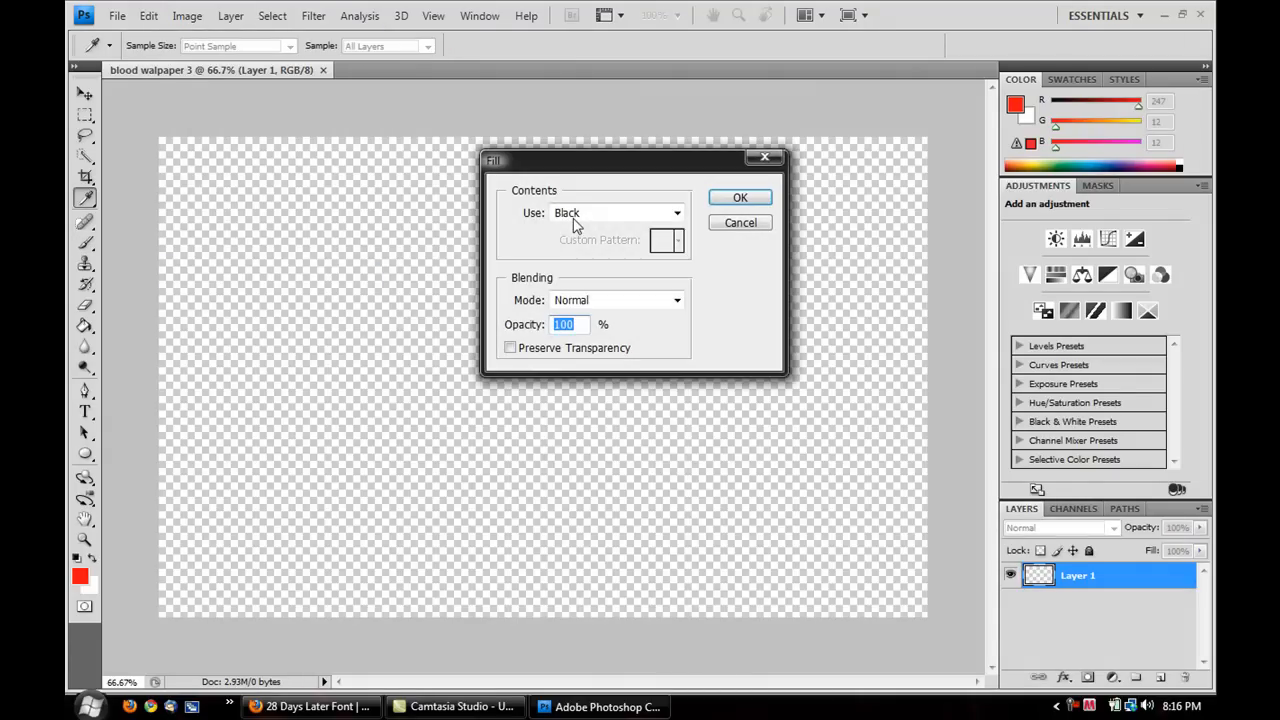
click(740, 198)
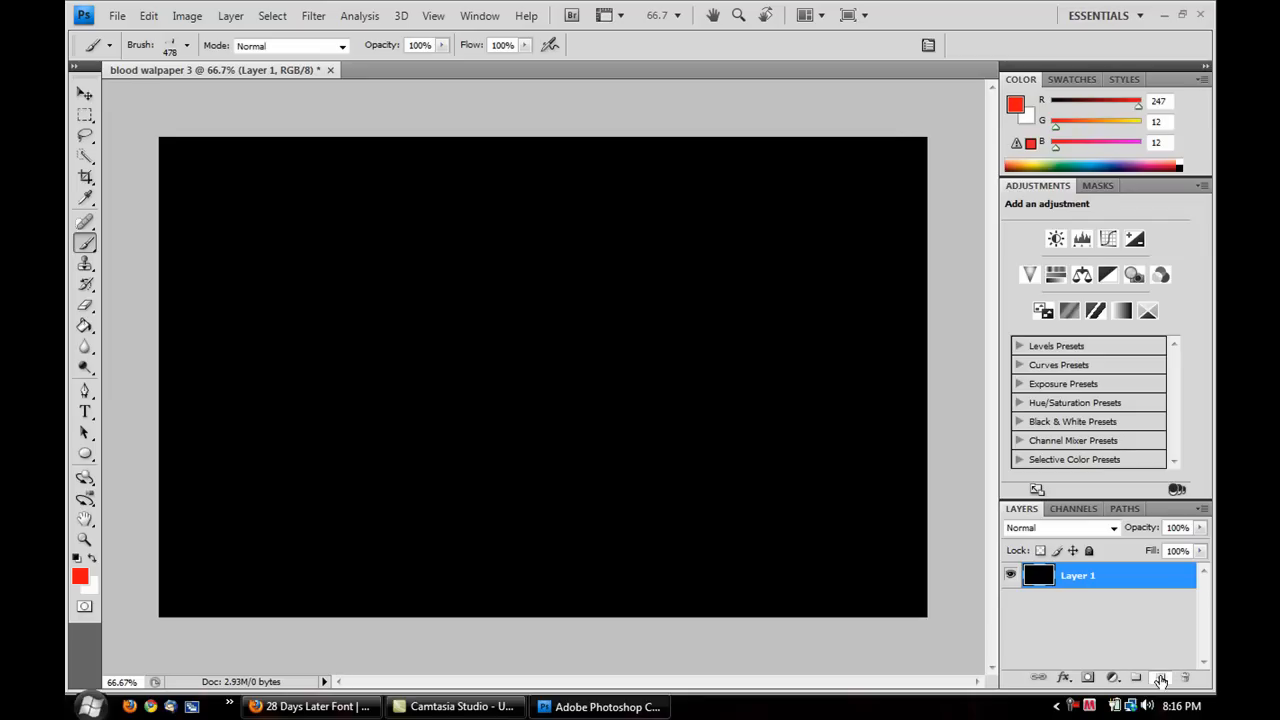
On a new layer, type white PCHACKER11 lettering in the 28 Days Later font.
click(1160, 676)
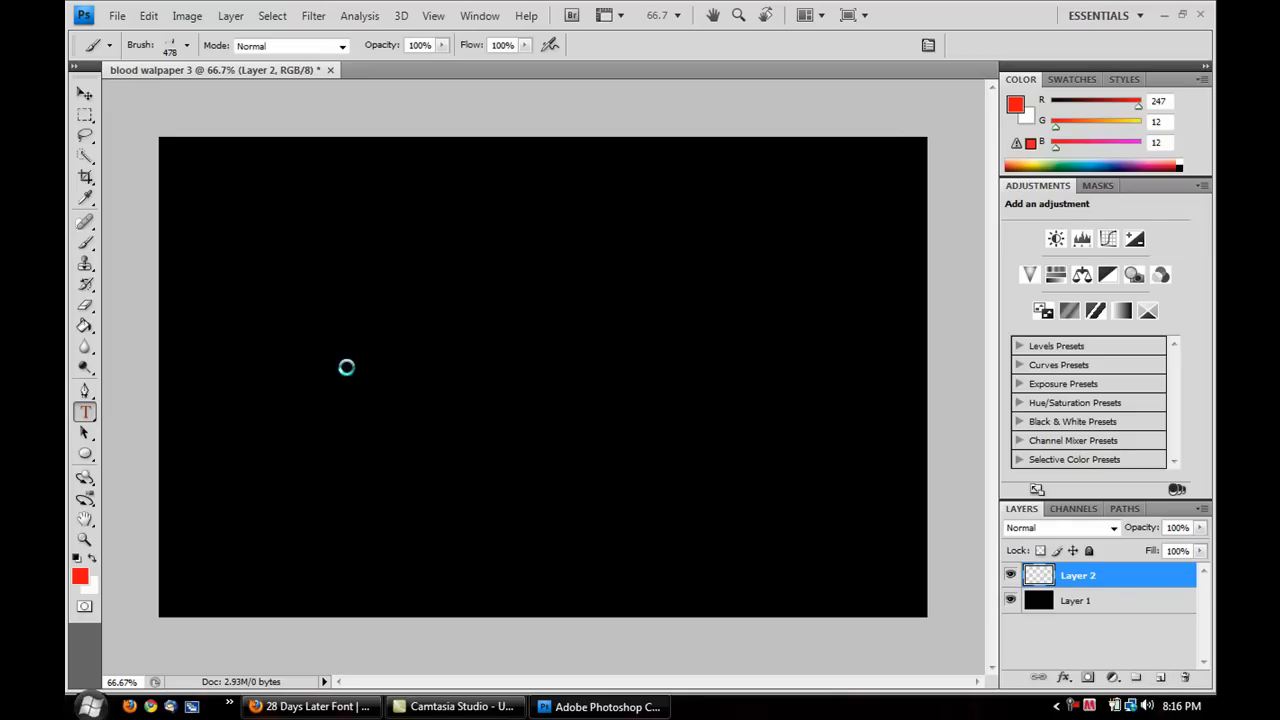
click(84, 412)
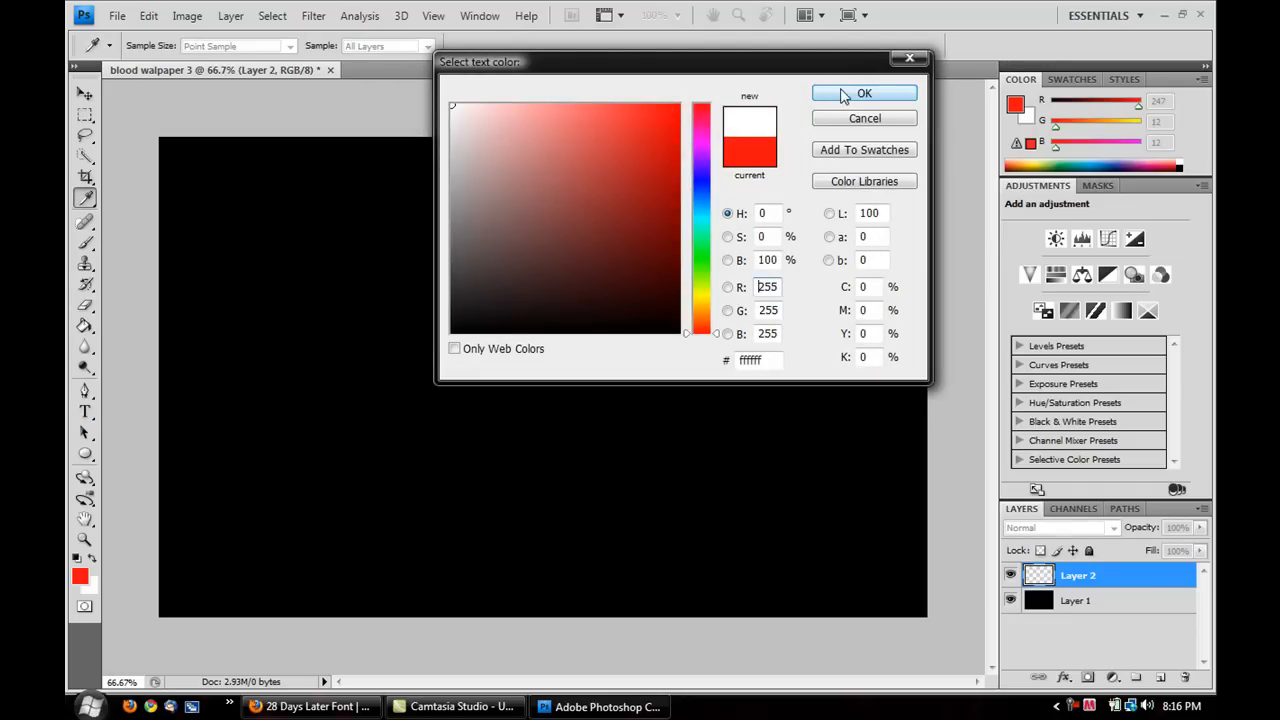
click(864, 94)
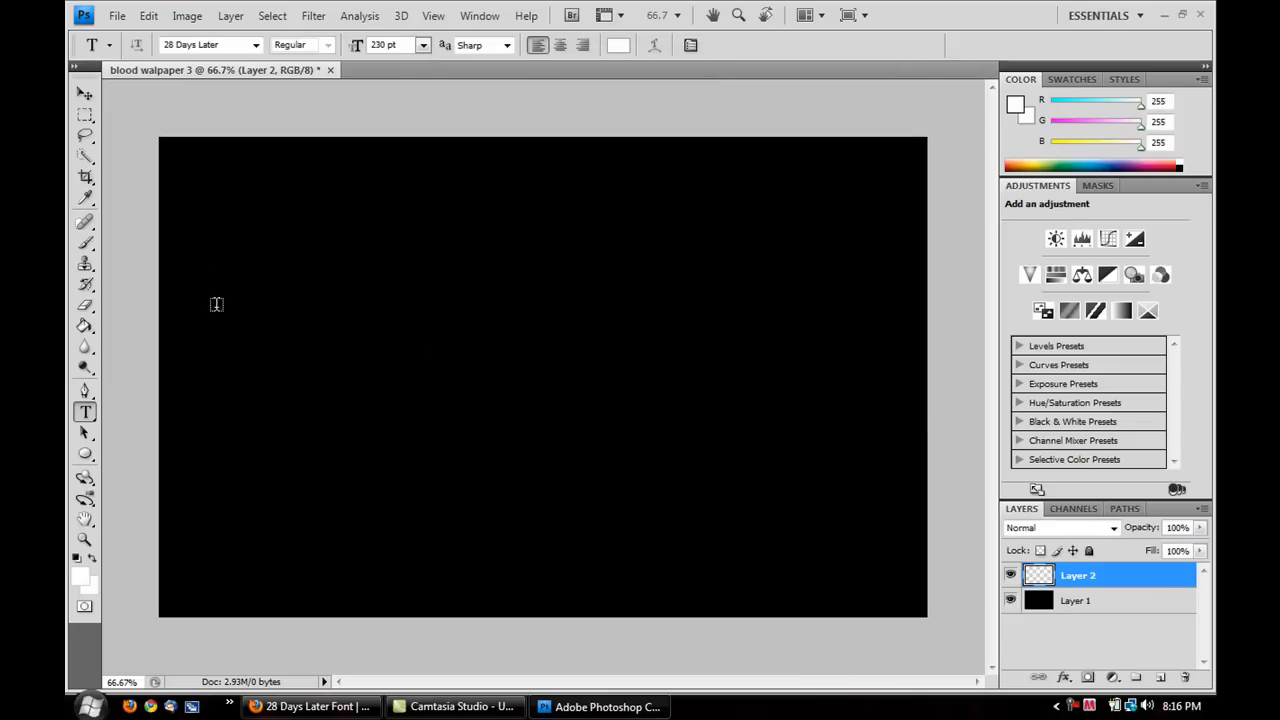
mouse_move(890, 454)
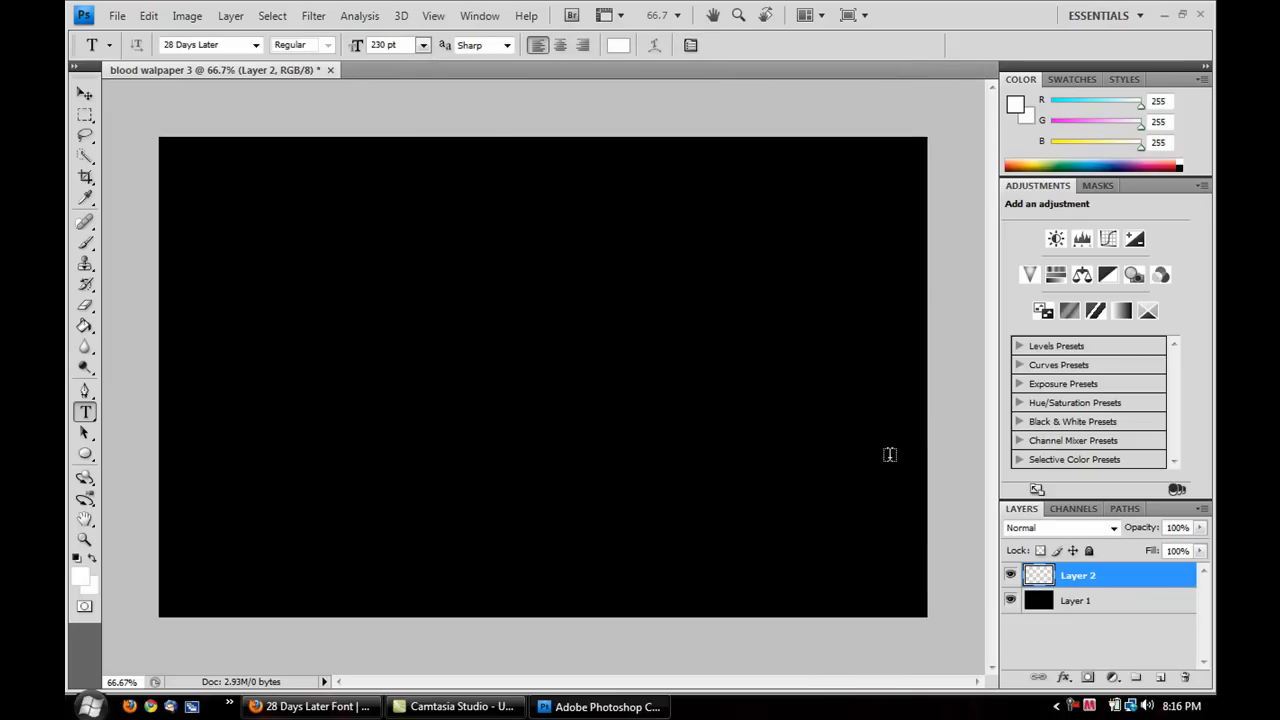
text(PC)
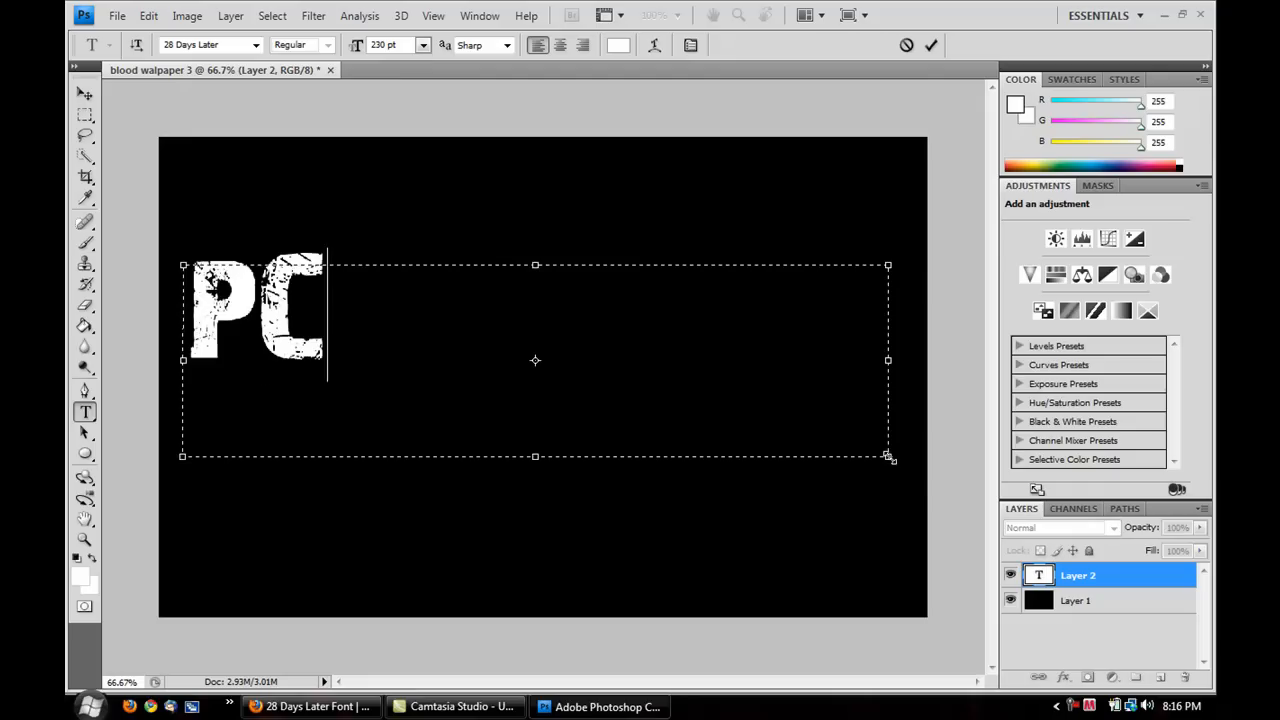
text(HACKER)
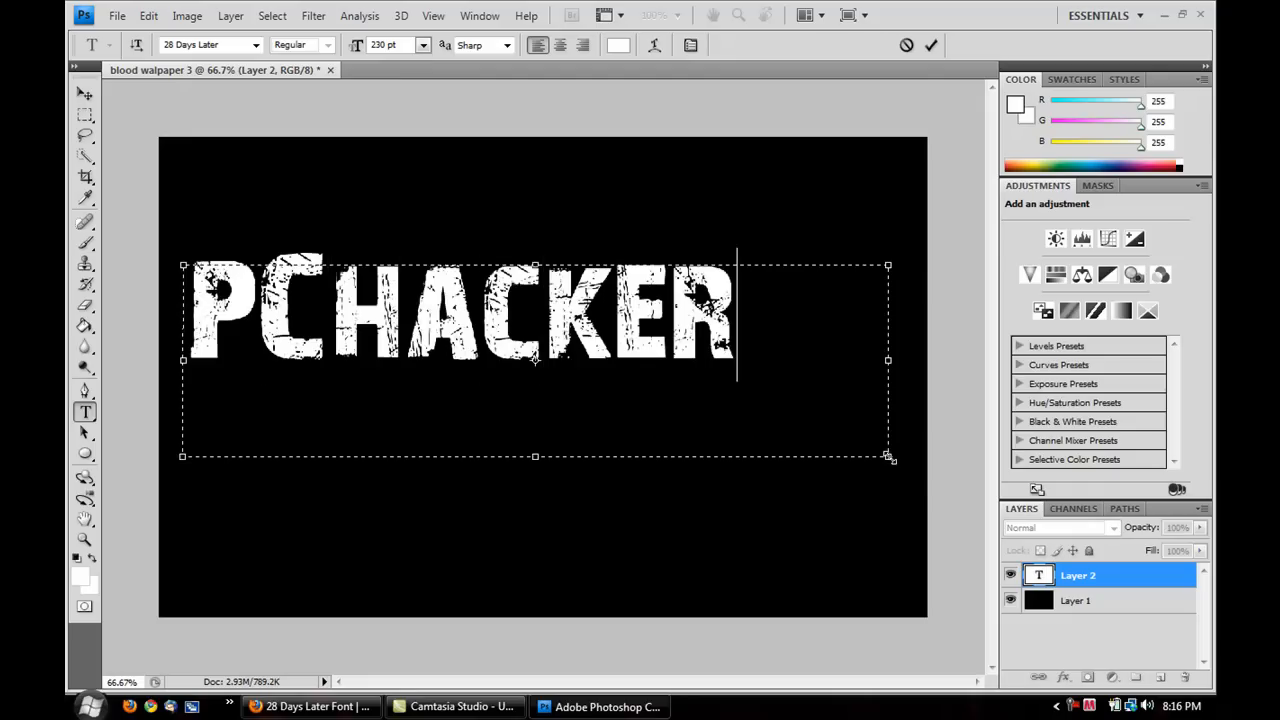
text(11)
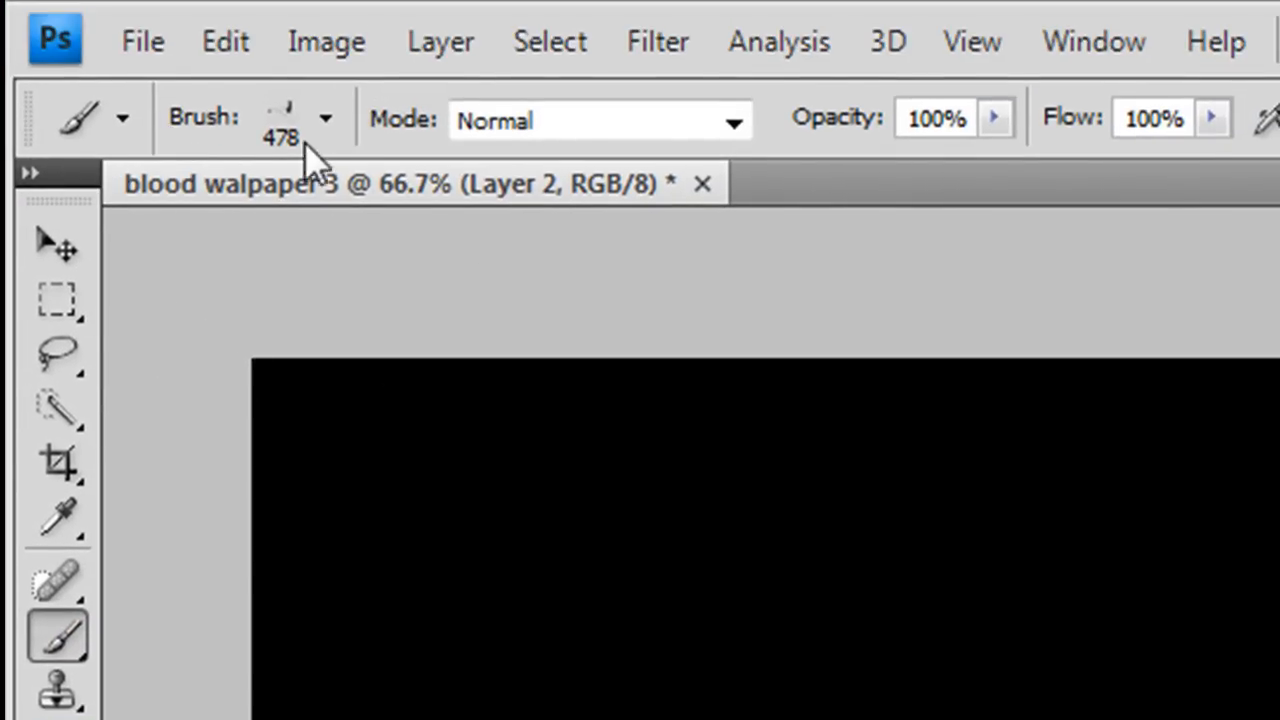
Load additional brush sets from the brush presets picker.
click(326, 118)
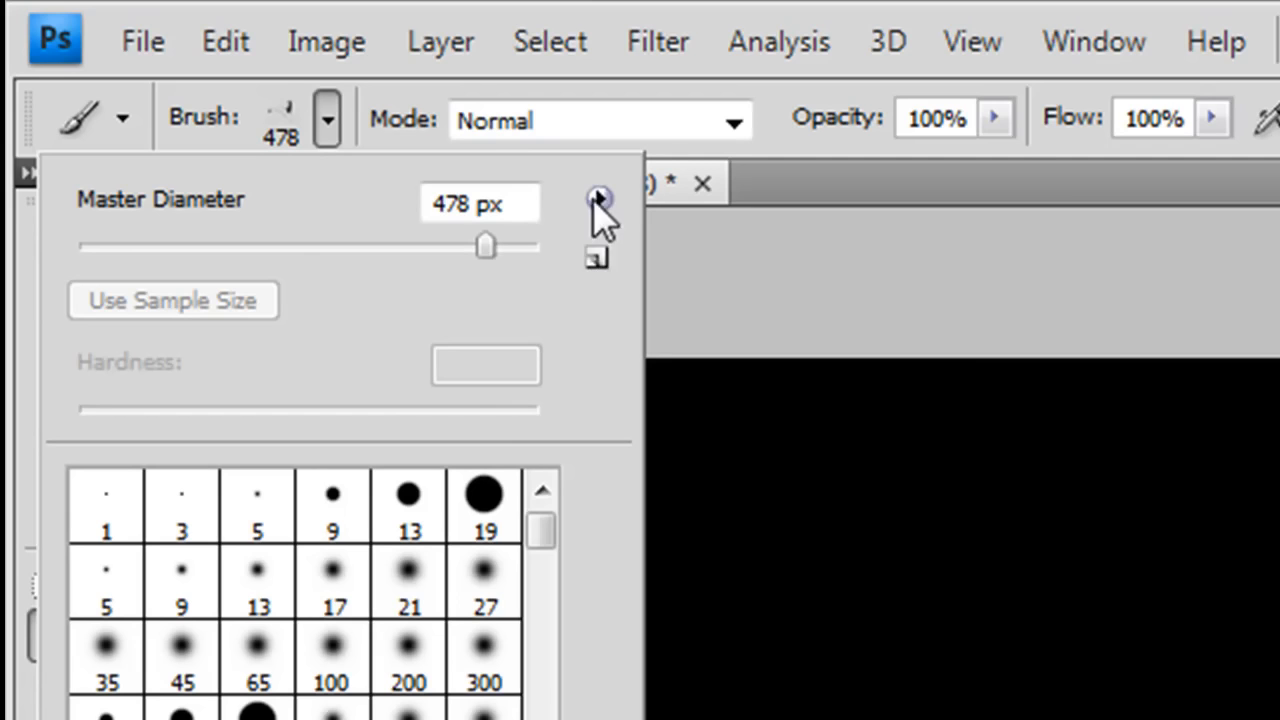
click(600, 198)
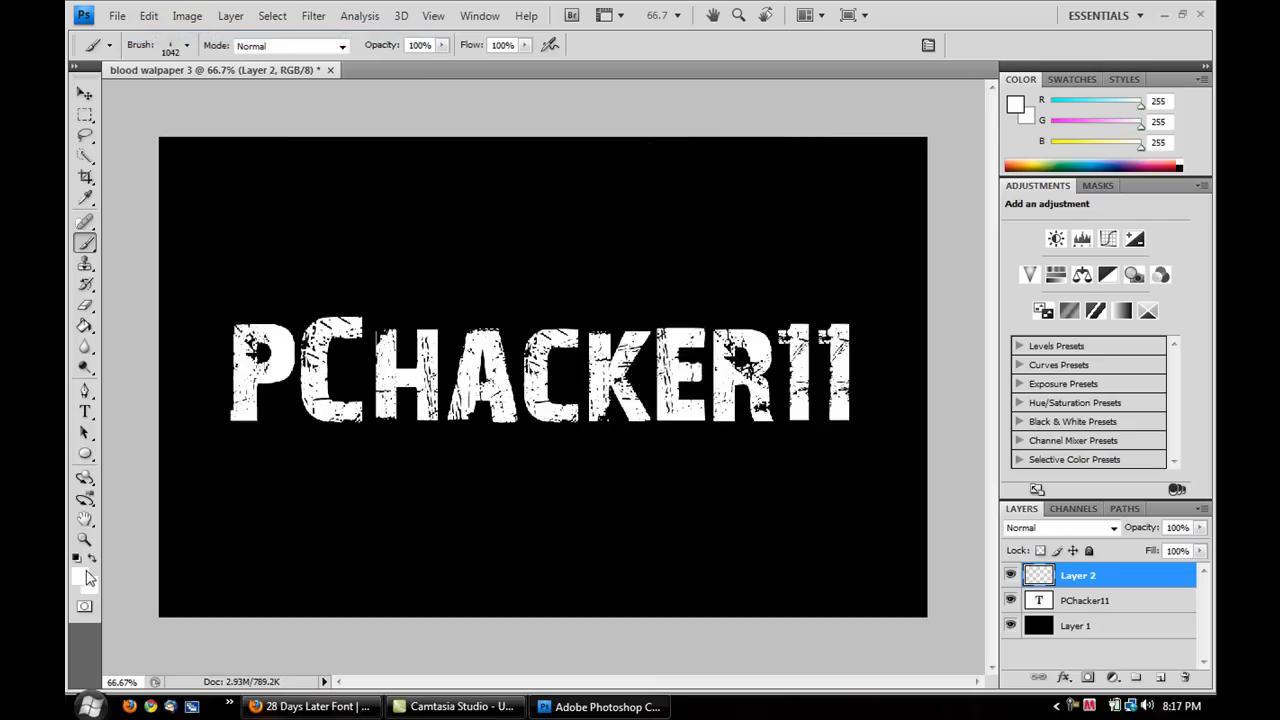
Set the paint colour to bright red (ff0303) and choose a blood splatter brush.
click(78, 566)
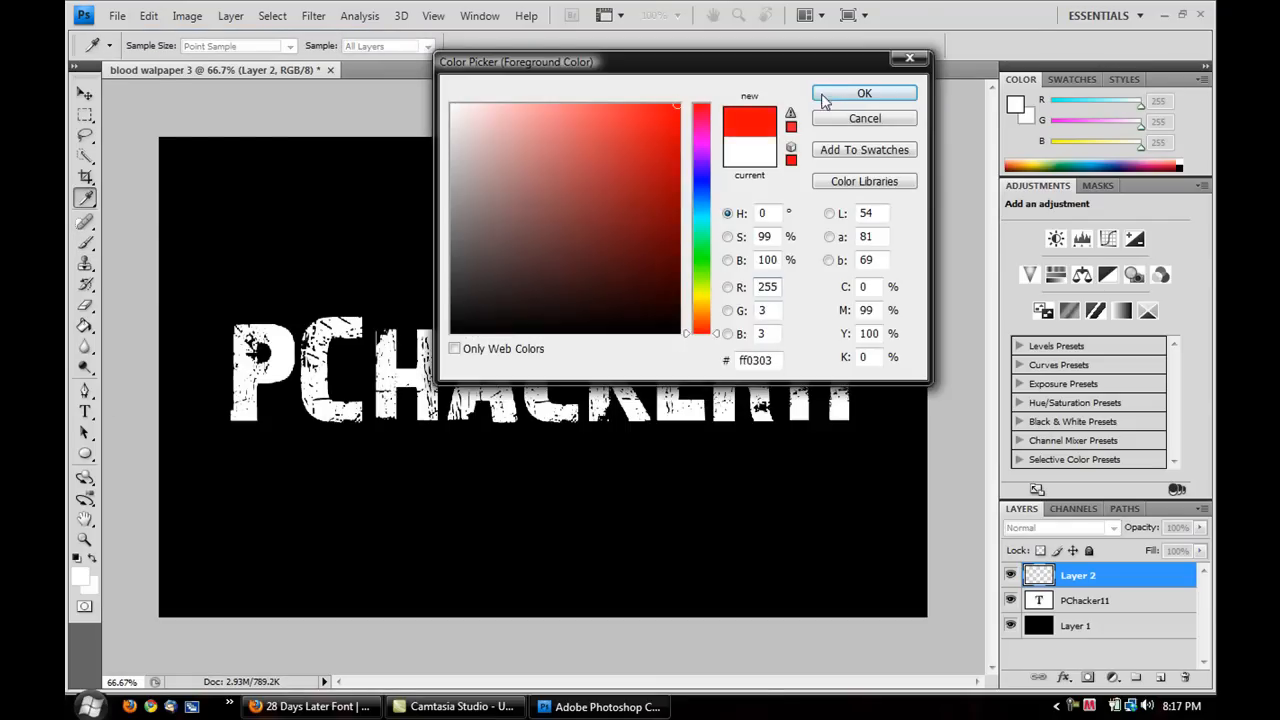
click(864, 94)
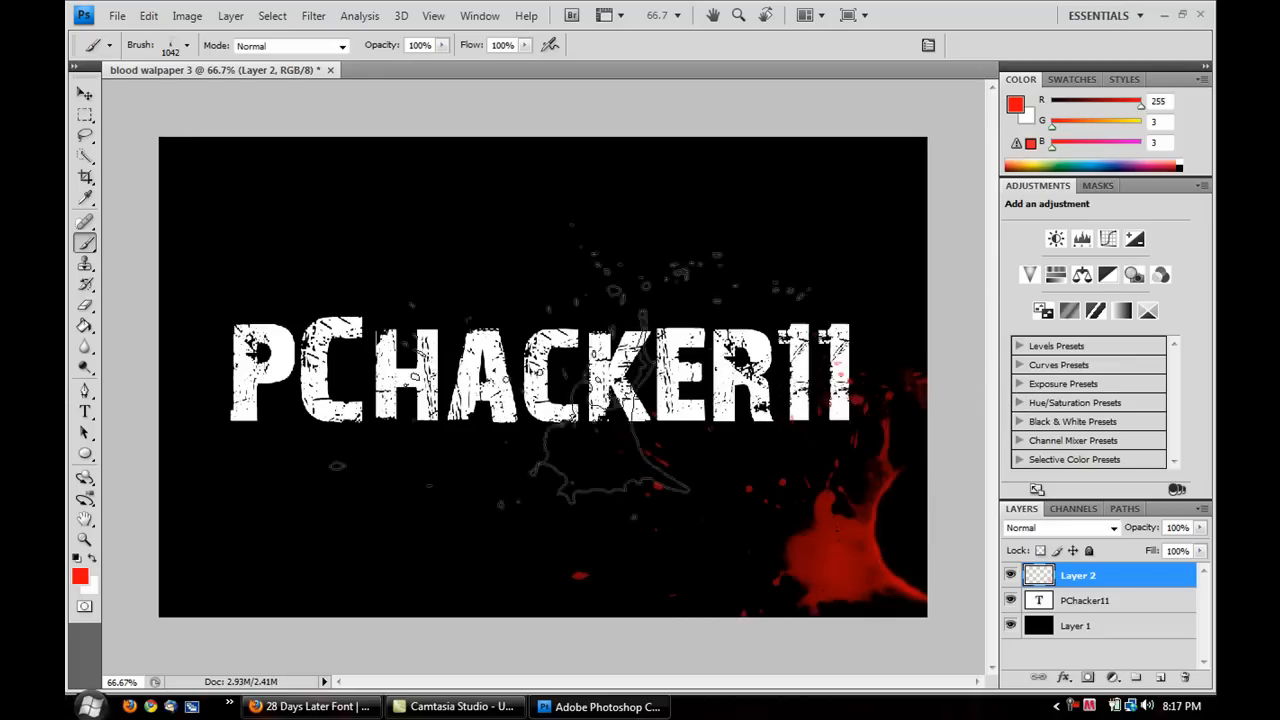
click(186, 44)
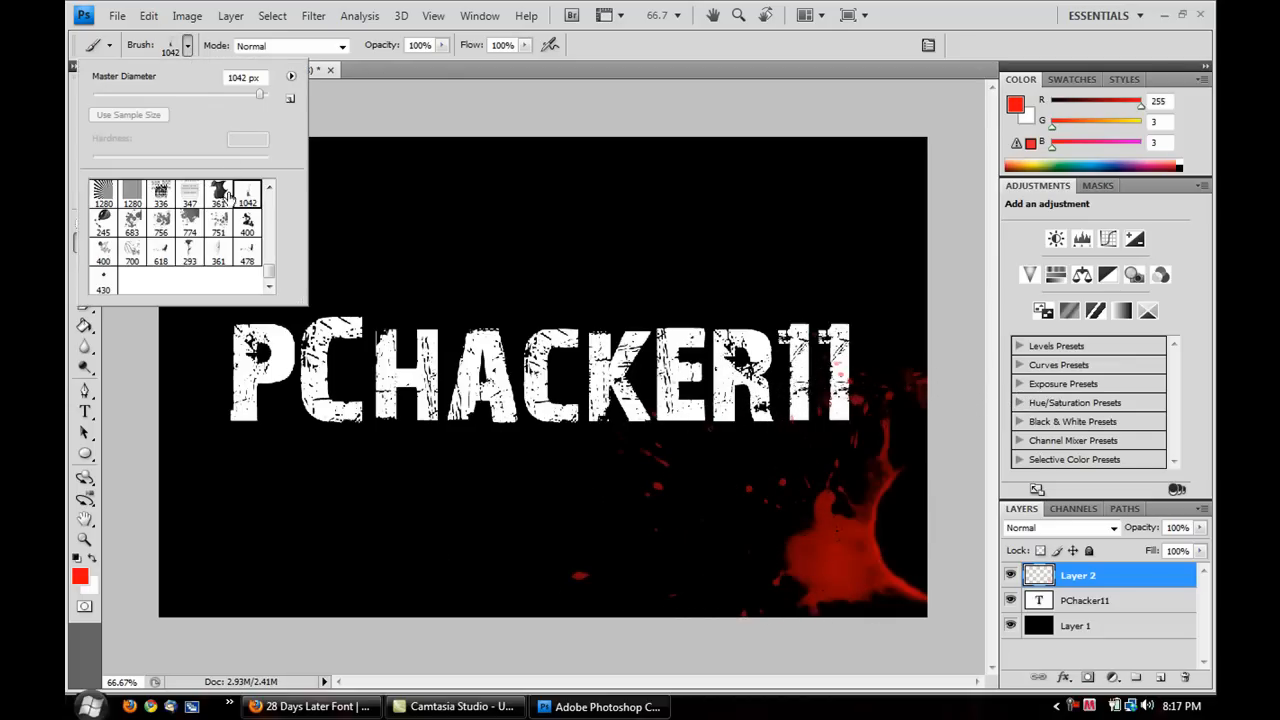
click(216, 188)
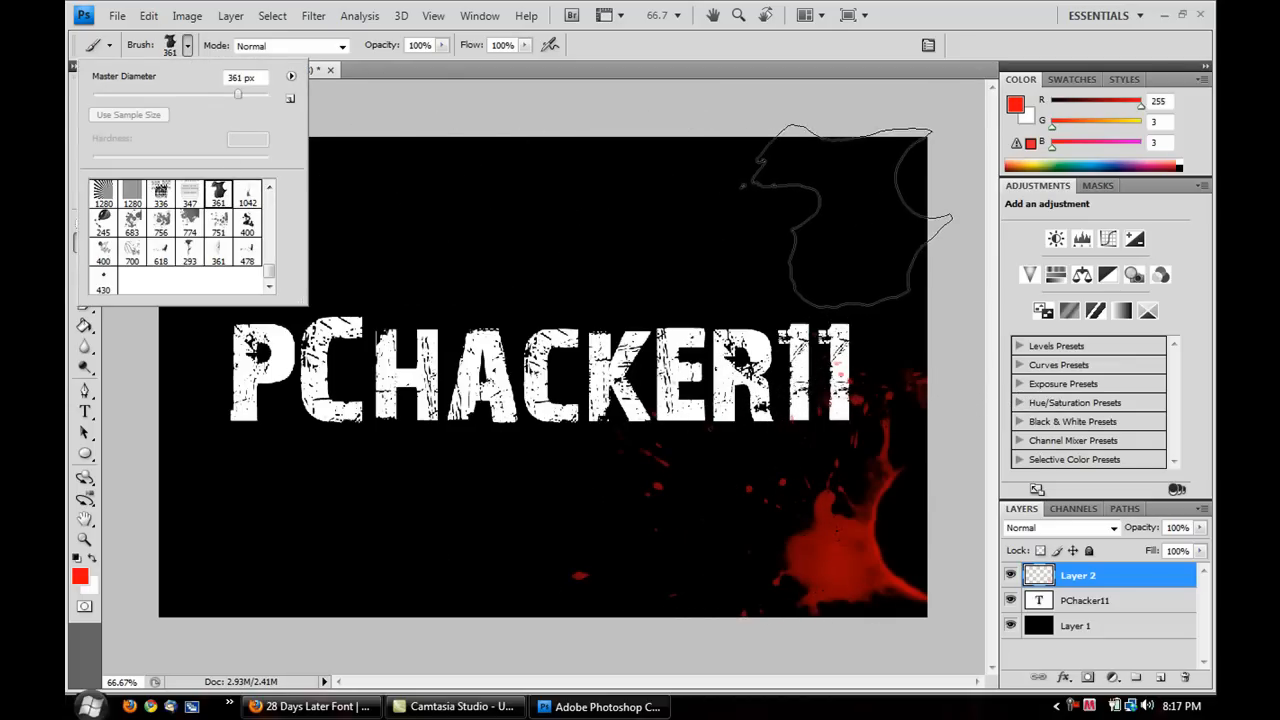
Stamp red splatters at the top right, lower right and top centre of the canvas.
click(850, 220)
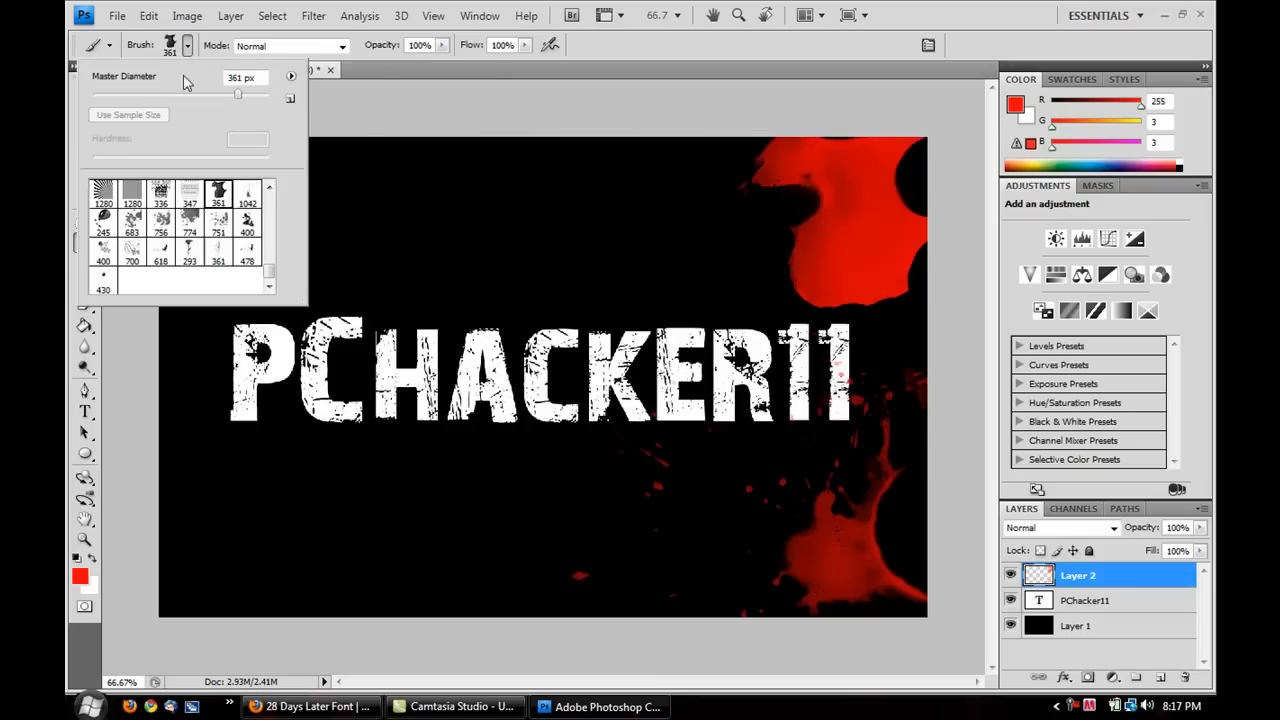
click(132, 218)
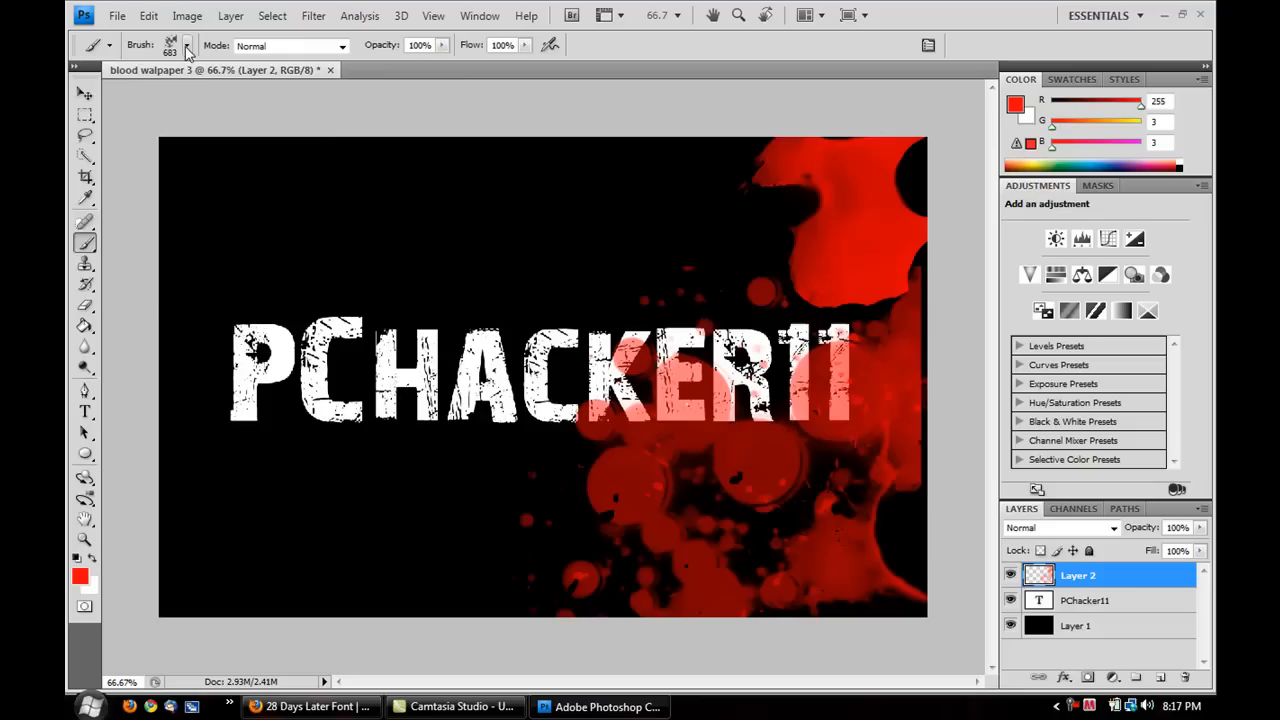
click(188, 44)
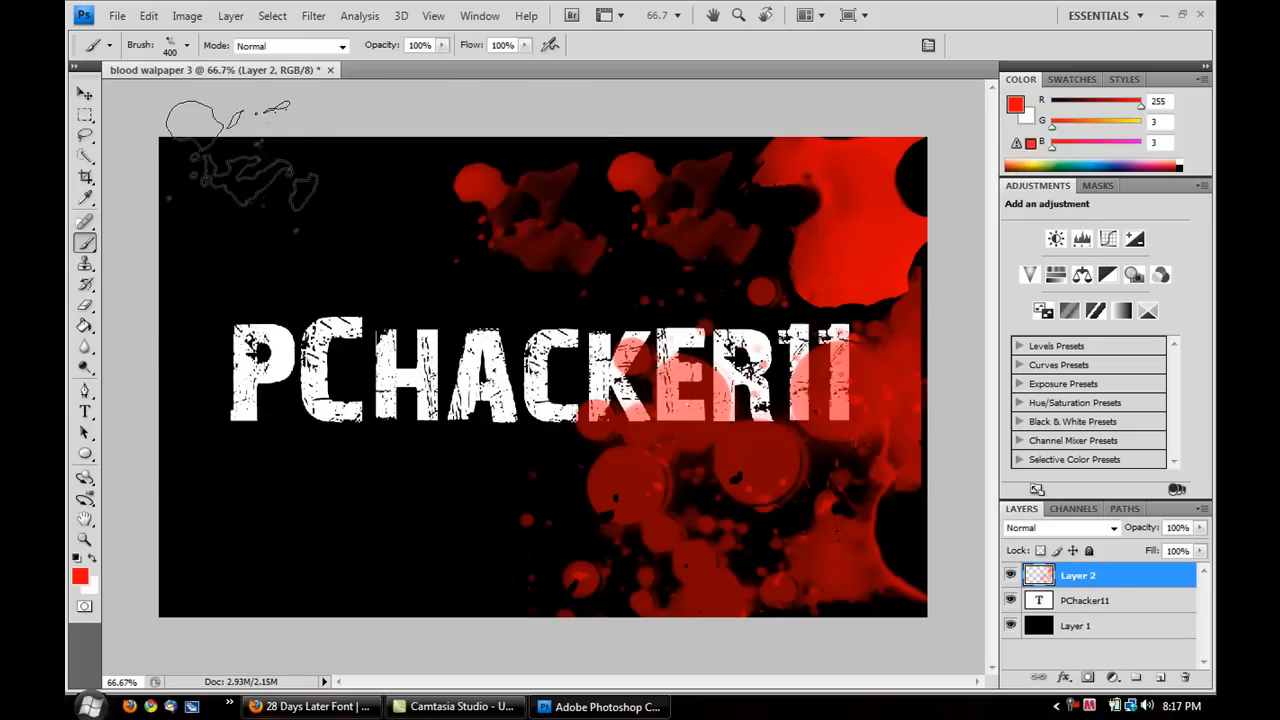
click(188, 44)
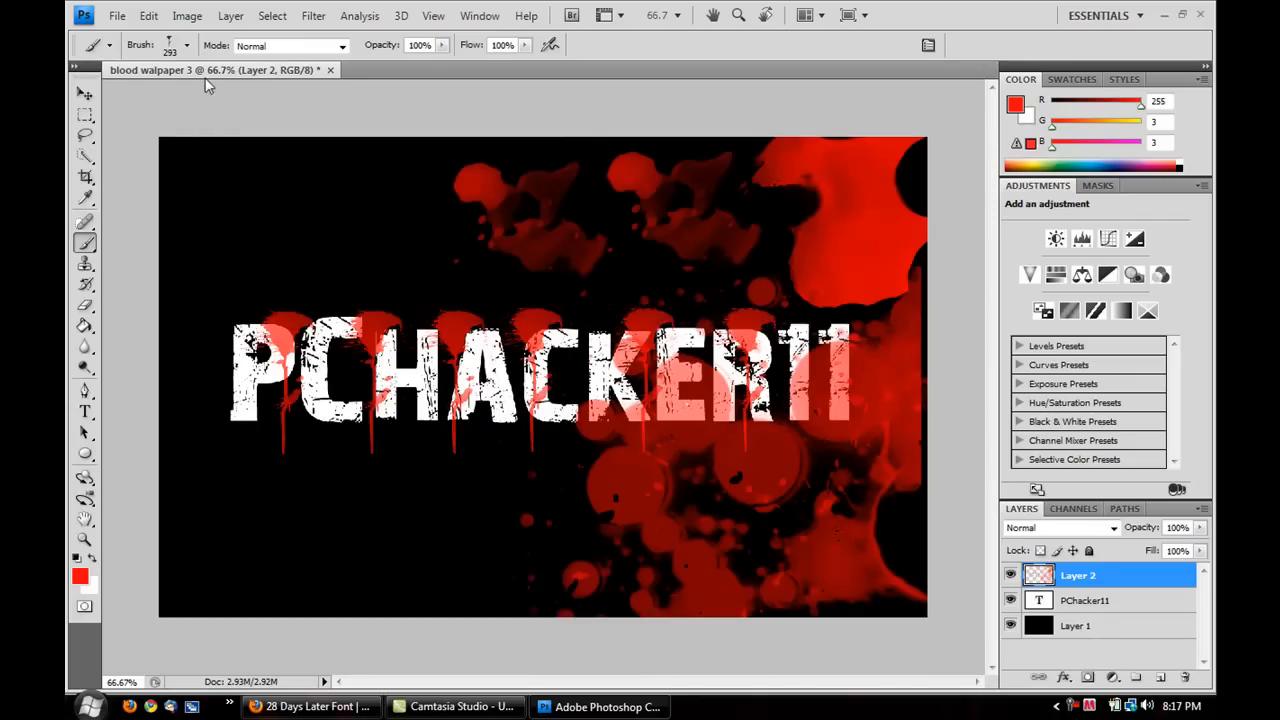
Stamp drips under the letters and fine spatter over the left side with drip and spatter brushes.
click(186, 44)
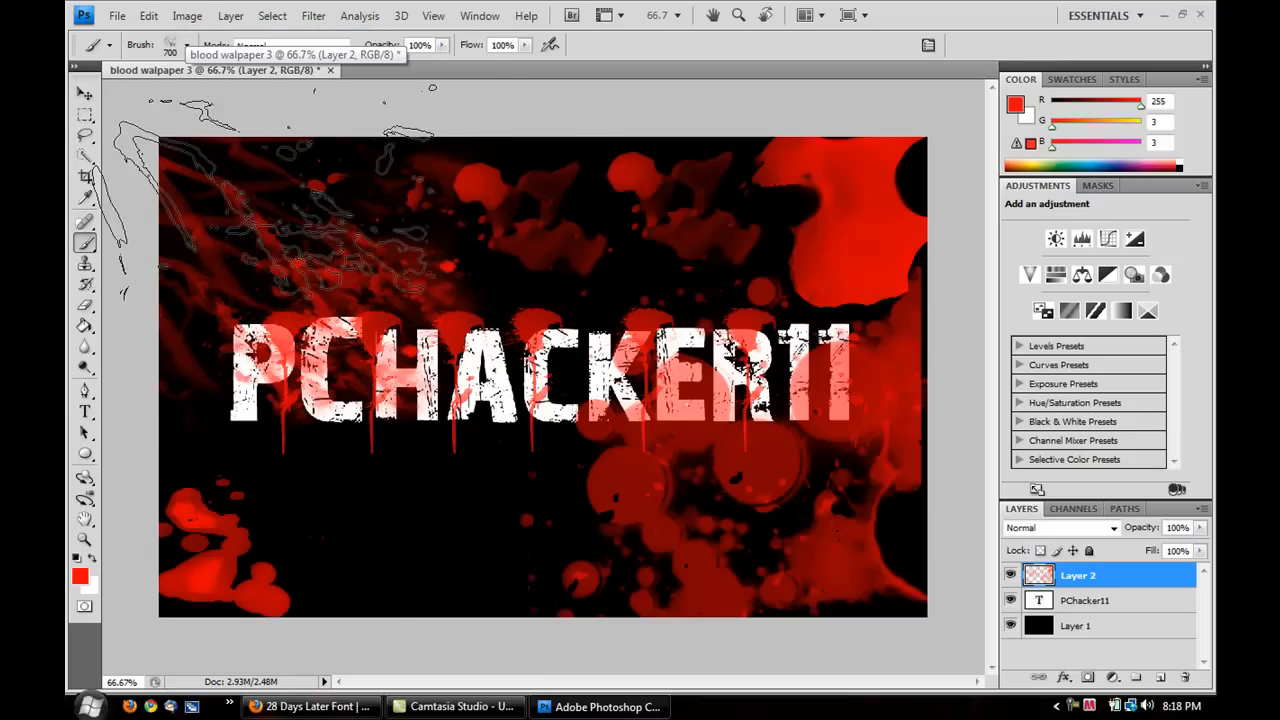
click(188, 44)
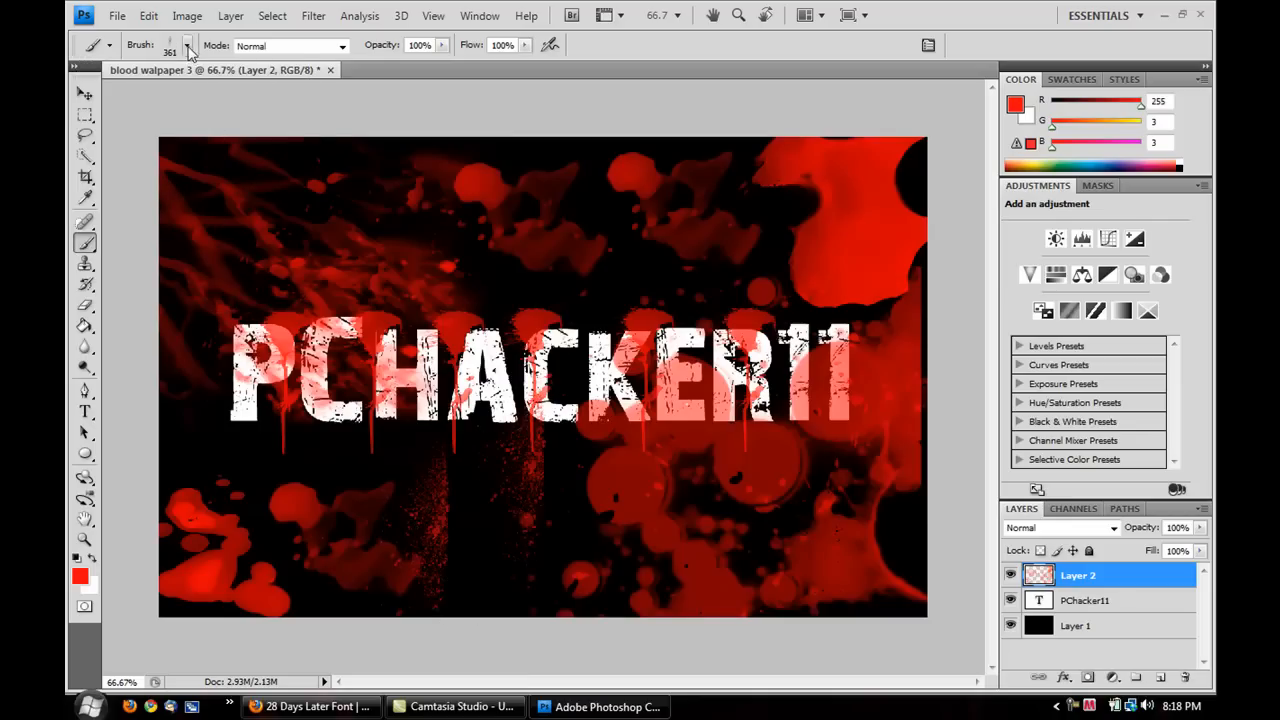
click(188, 46)
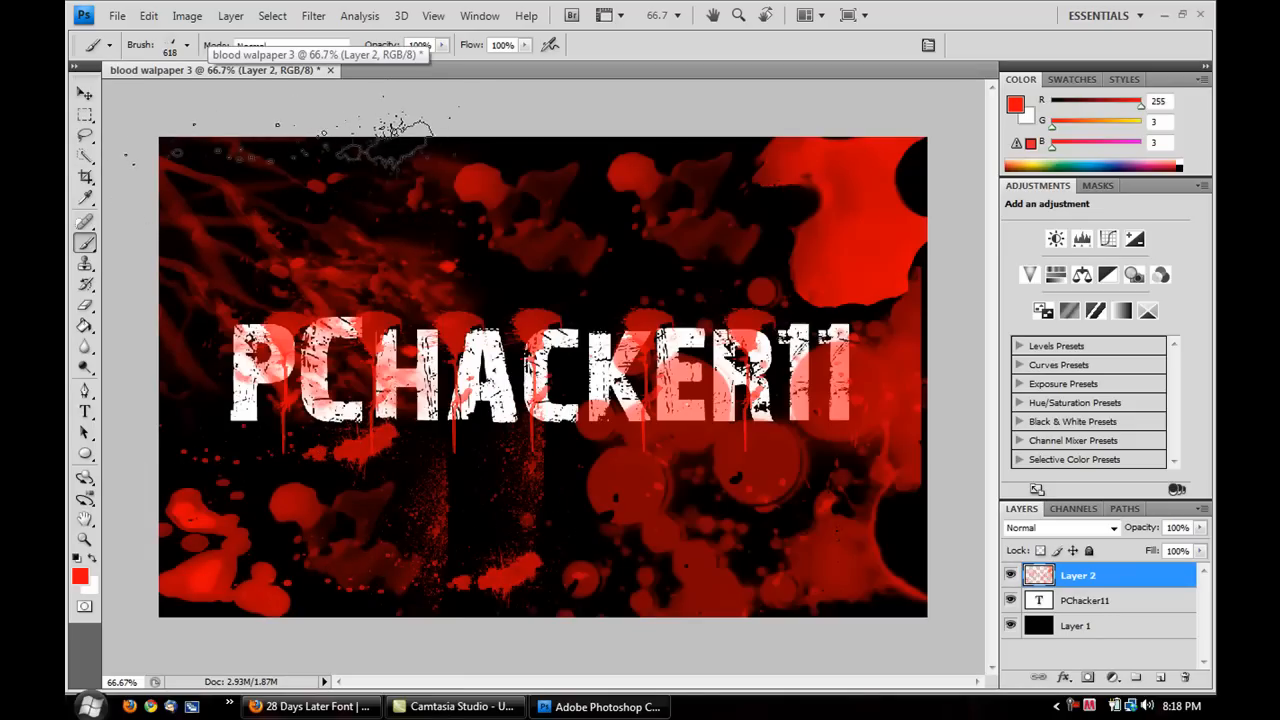
drag(420, 140, 520, 240)
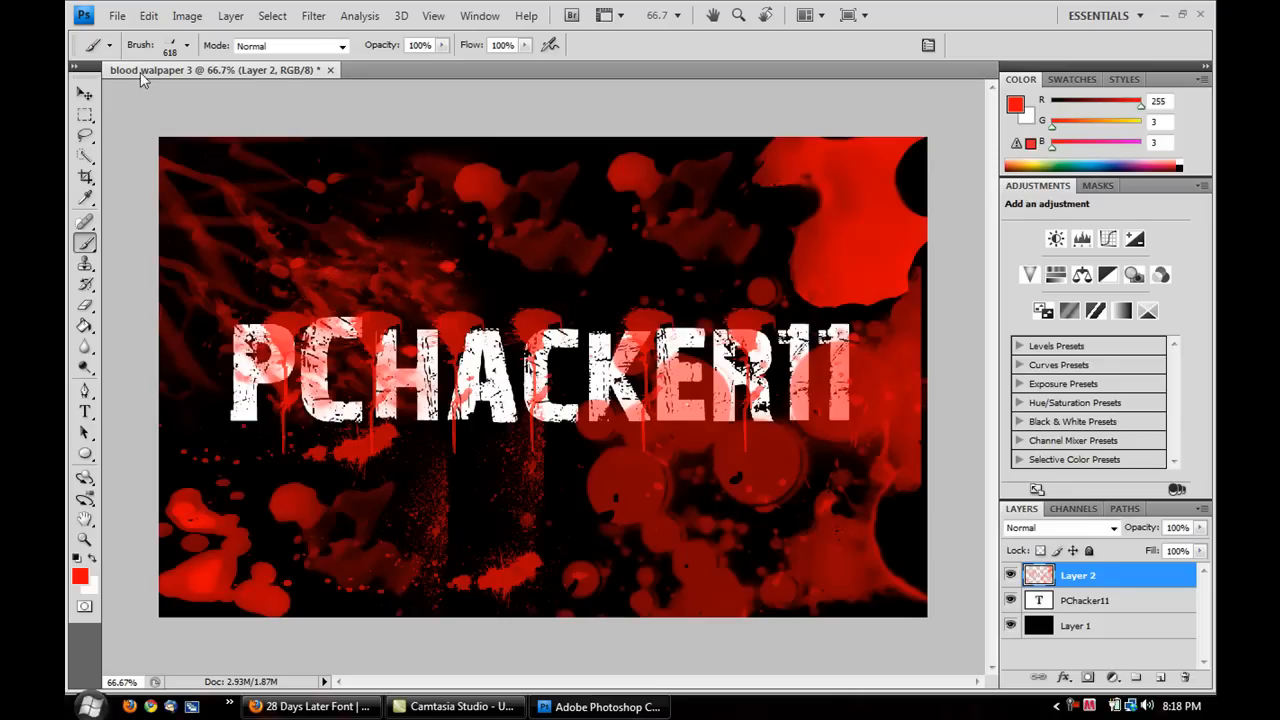
Save the wallpaper as an image file with Save As, then quit Photoshop.
click(116, 16)
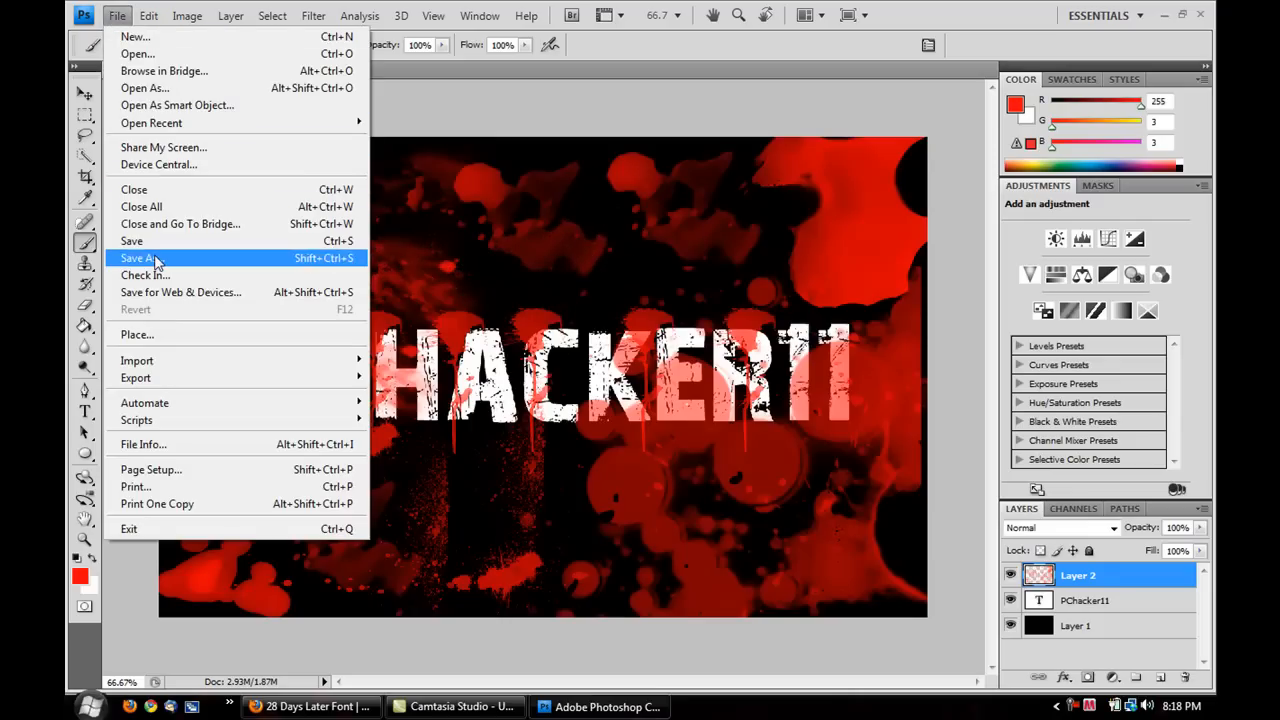
click(140, 258)
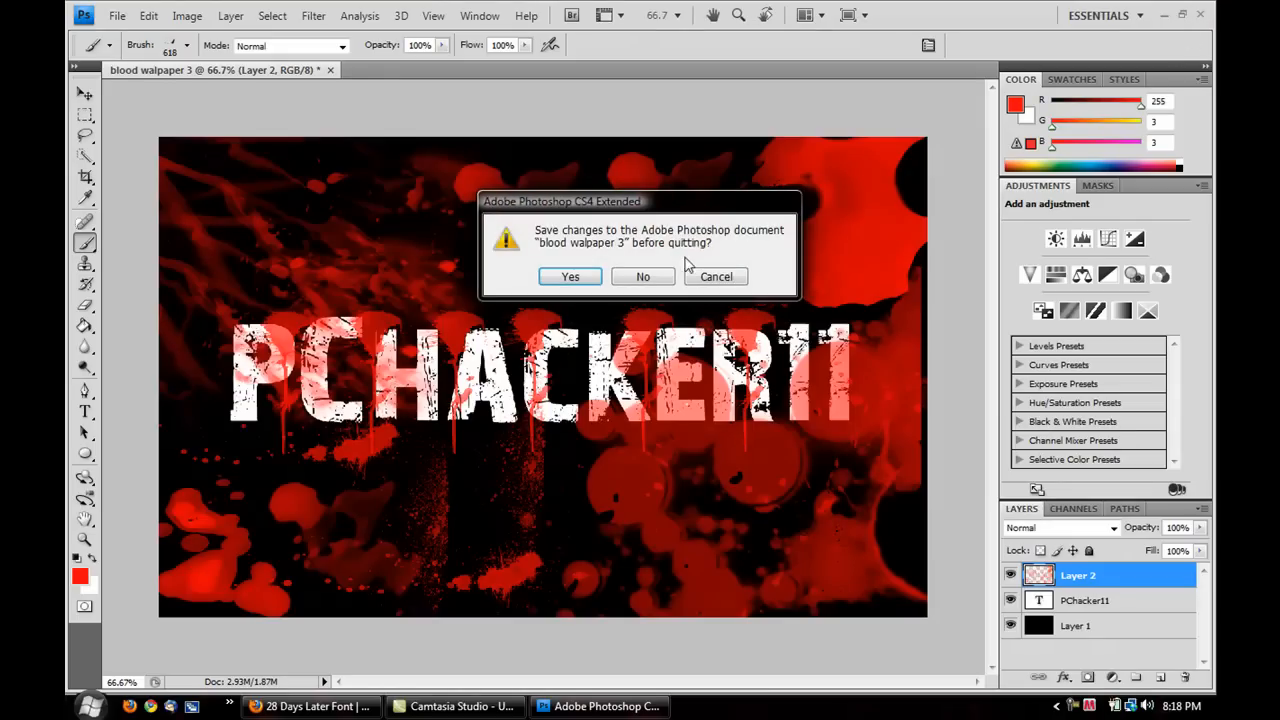
click(642, 276)
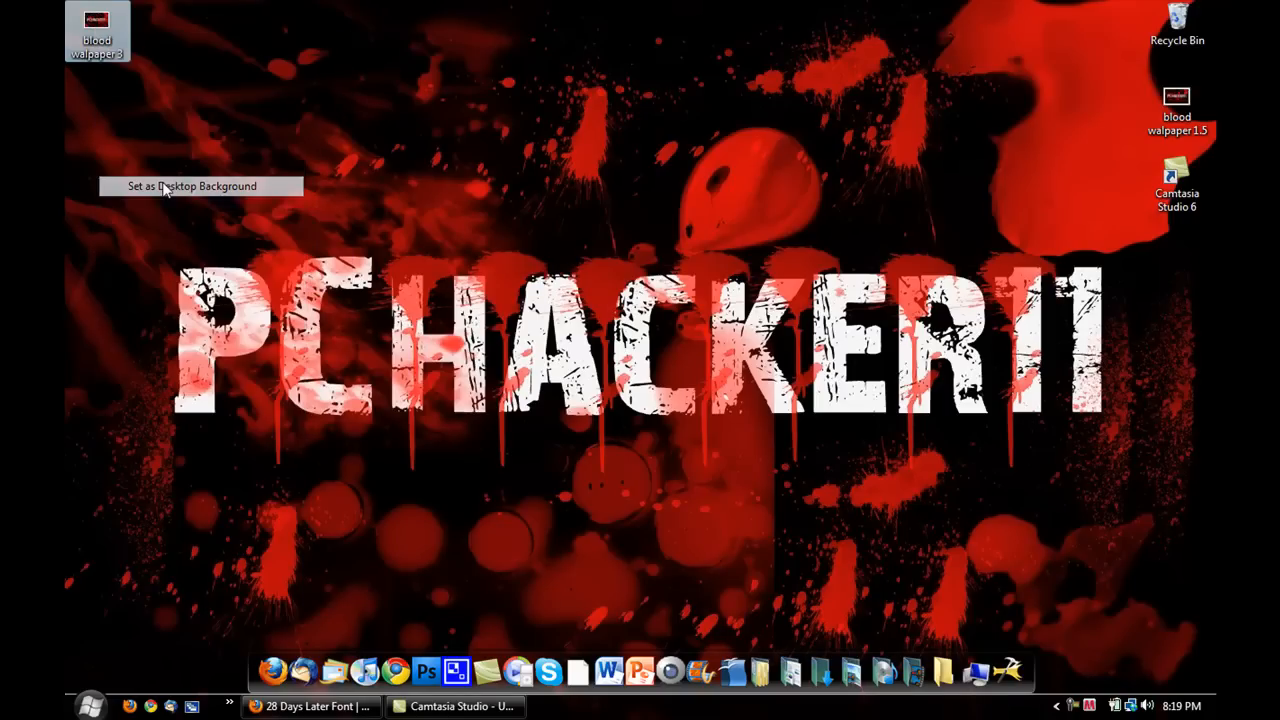
Set the saved blood walpaper 3 image as the Windows desktop background.
click(196, 186)
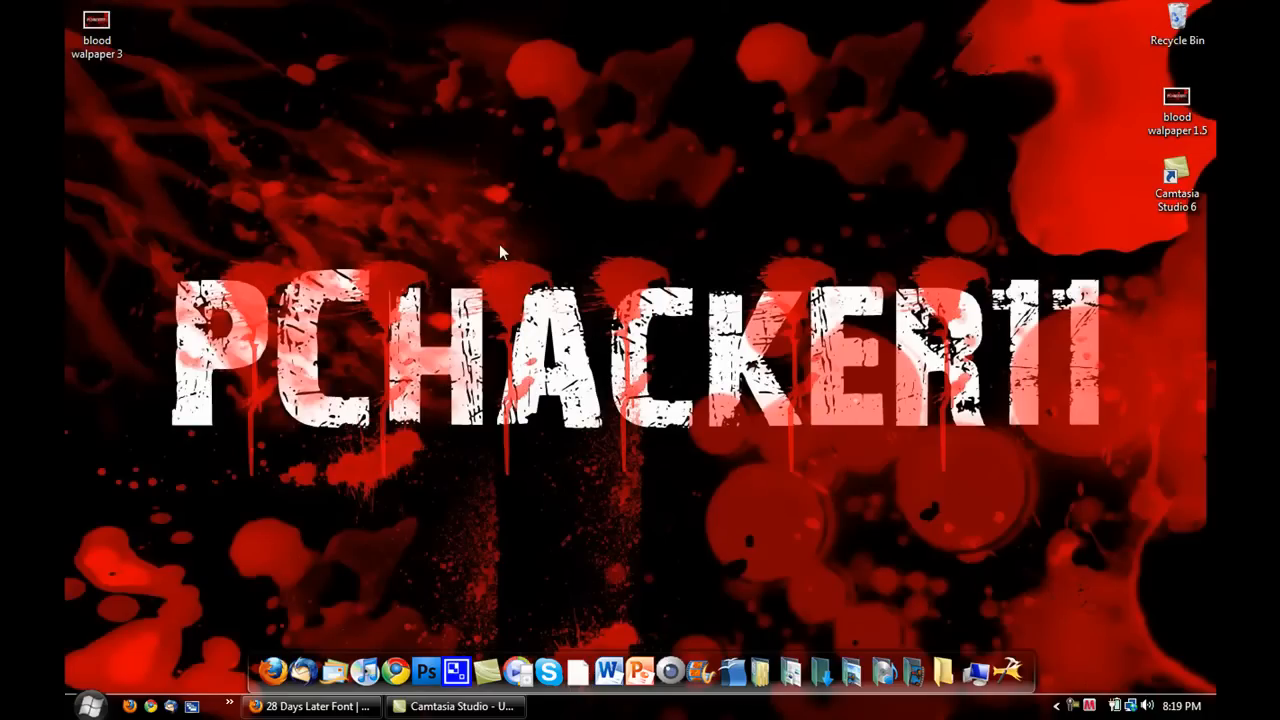